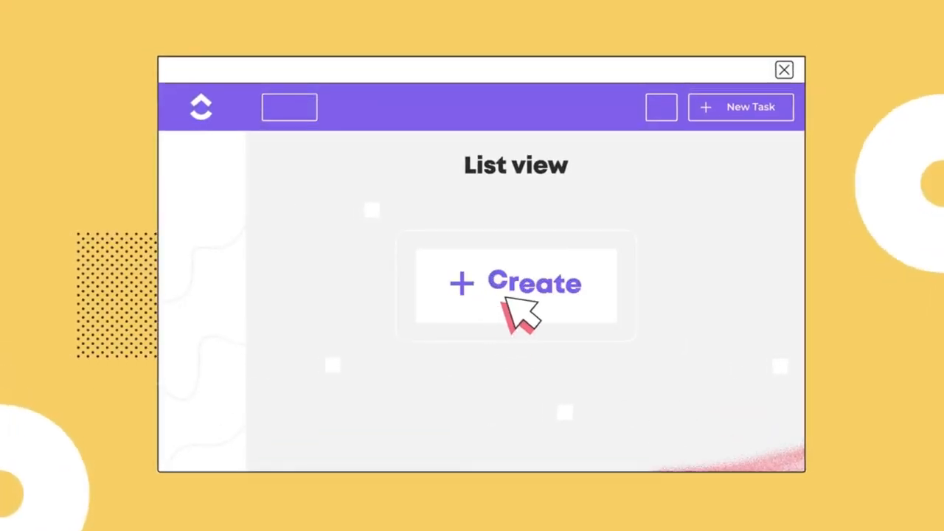
Create a new ClickUp doc to start the 'The new launch plan will include' note.
click(516, 283)
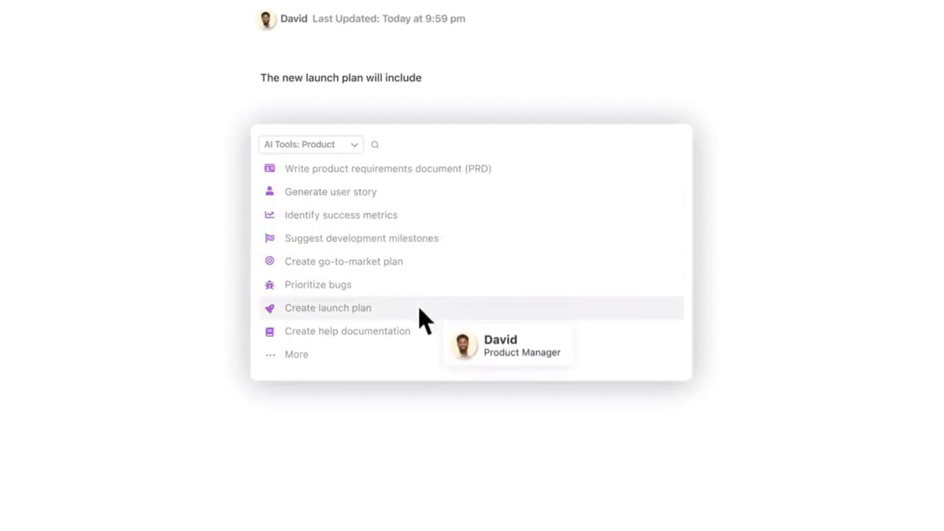
Generate a FocusMaster5000 launch plan with the Create launch plan tool and insert it.
click(327, 307)
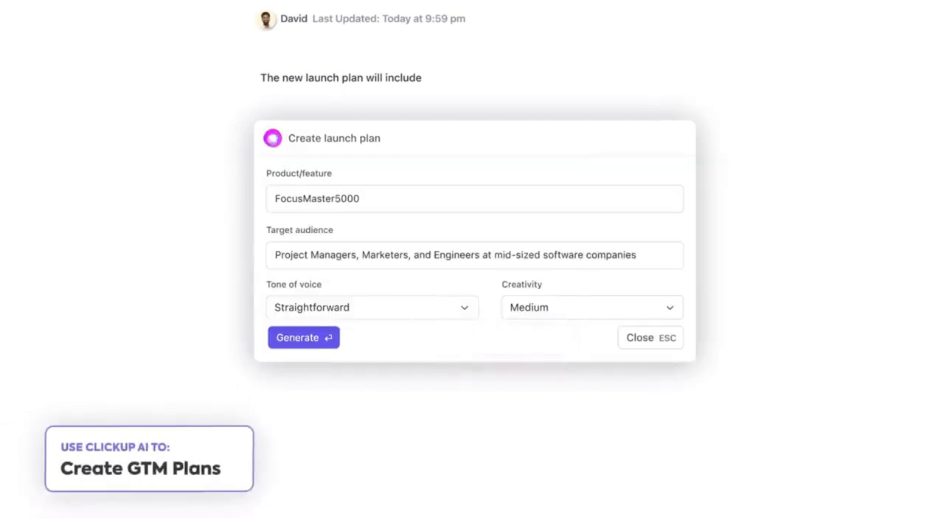
click(303, 337)
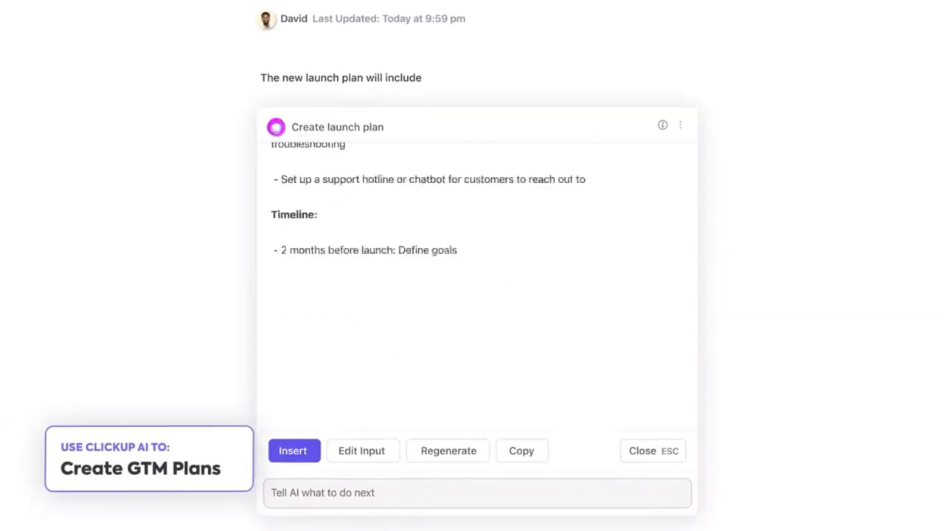
click(293, 451)
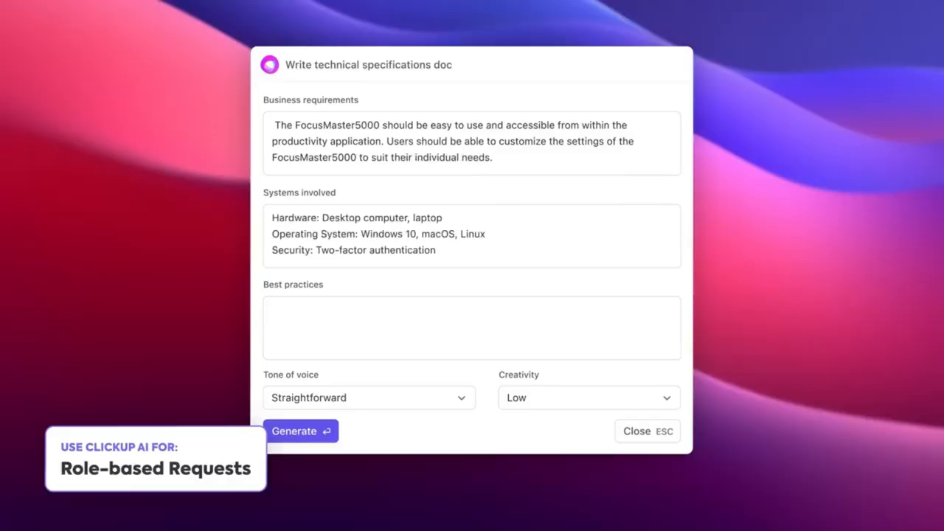
Generate the FocusMaster5000 technical specifications and insert them into the doc.
click(294, 431)
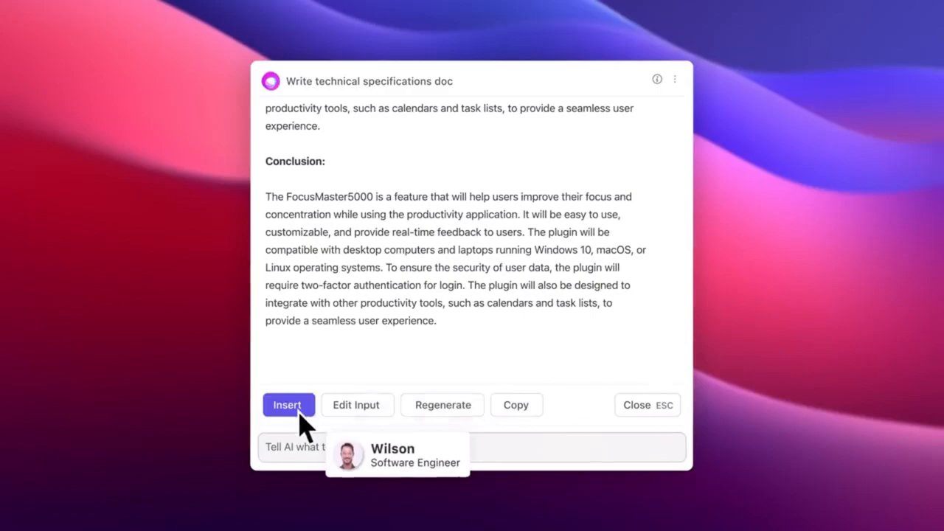
click(289, 405)
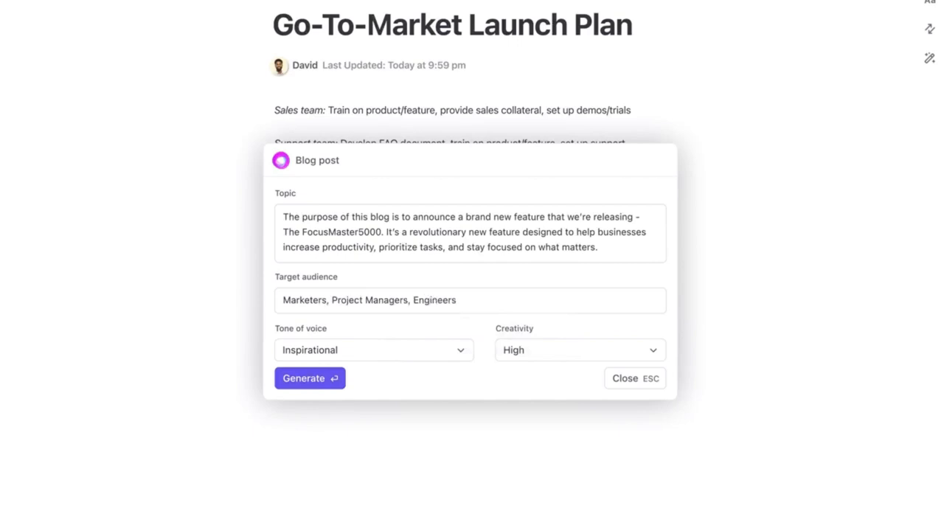
Generate the FocusMaster5000 announcement blog post and ask the AI to 'Make it more exciting'.
click(309, 378)
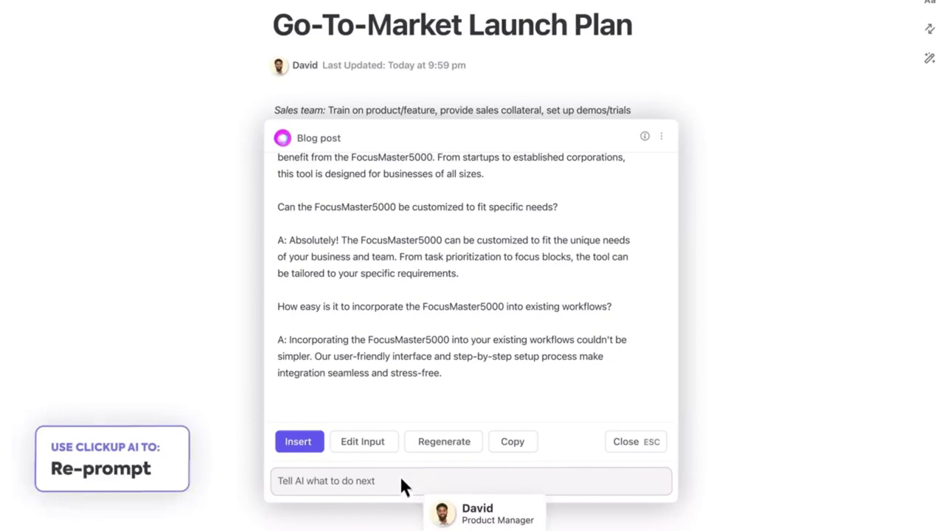
text(Make it more exciting)
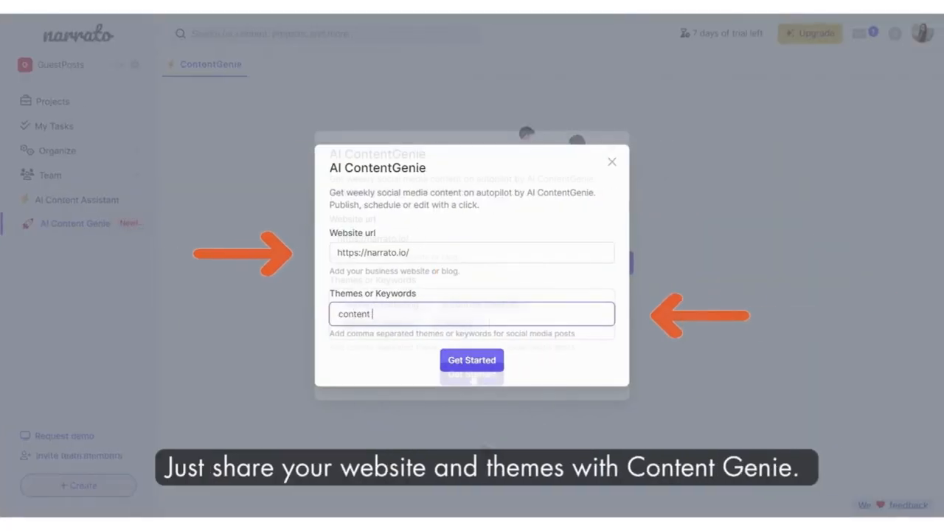
Generate ContentGenie post ideas from narrato.io, then start a new untitled document.
click(471, 360)
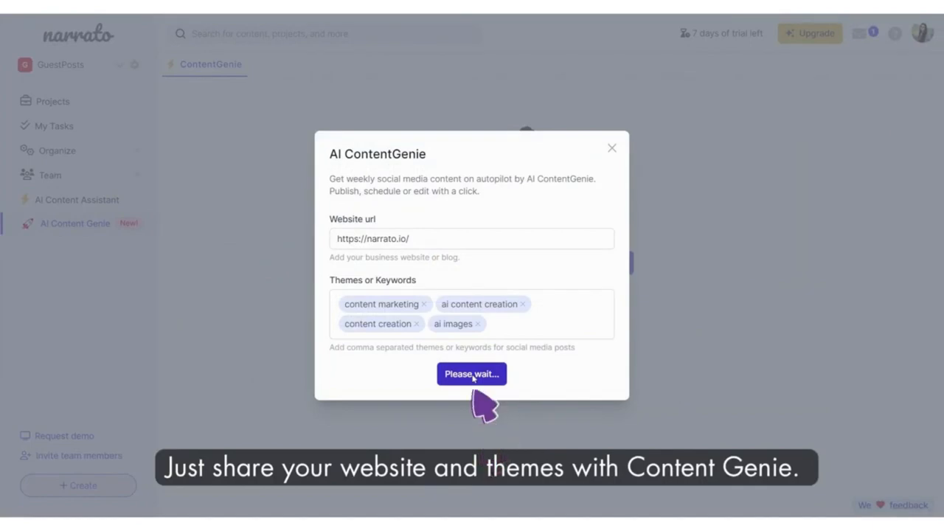
click(471, 374)
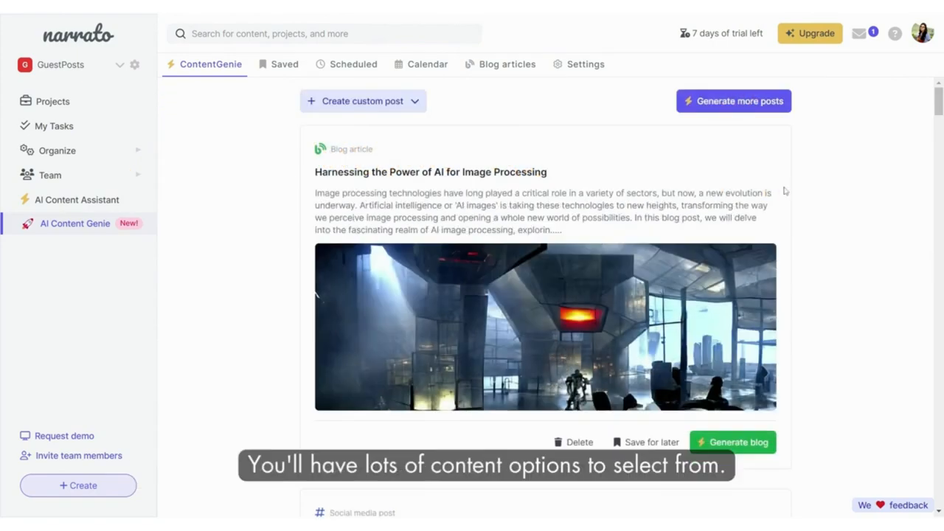
click(77, 199)
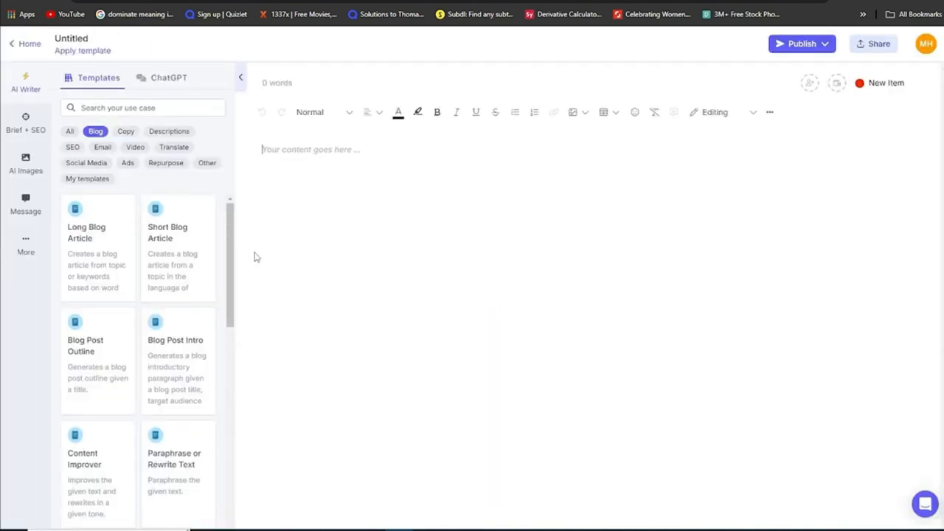
Generate the dramatic Short Blog Article 'The Earth's Cry' about environmental pollution.
scroll(down, 3)
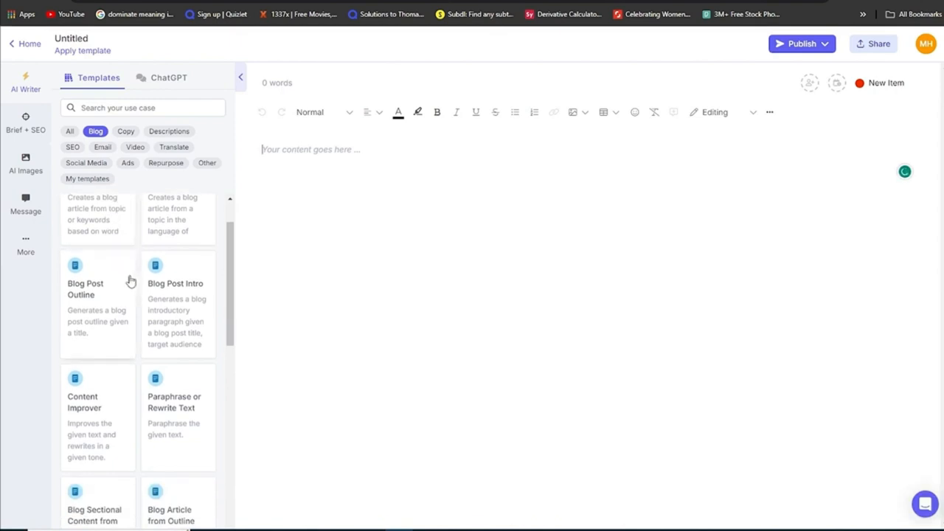
click(177, 214)
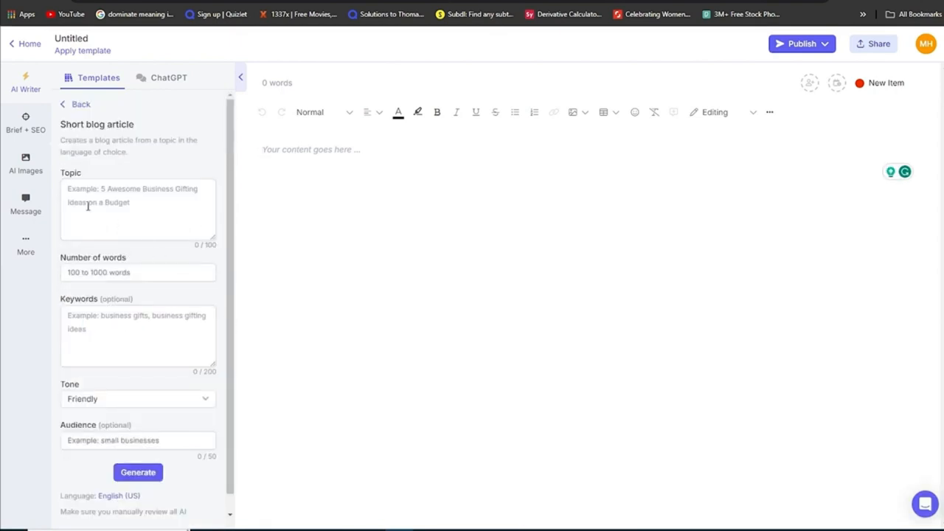
text(Net)
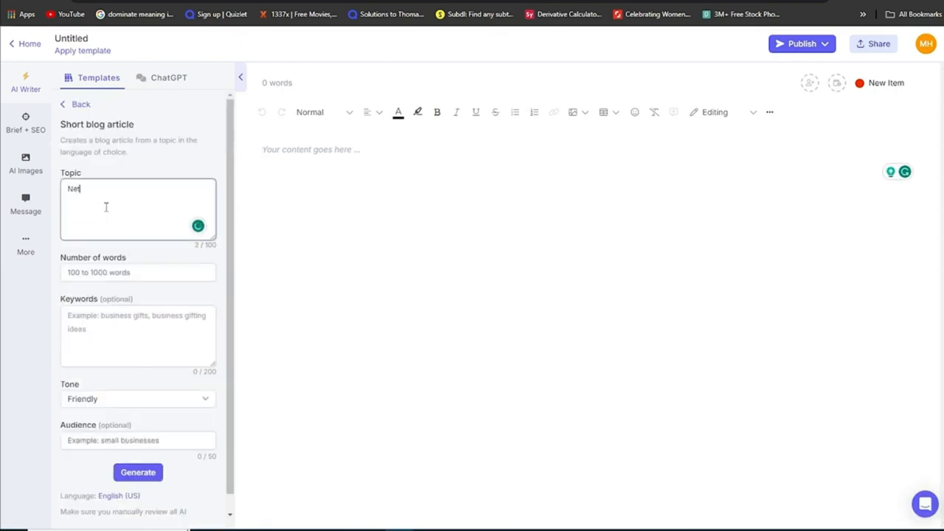
text(work)
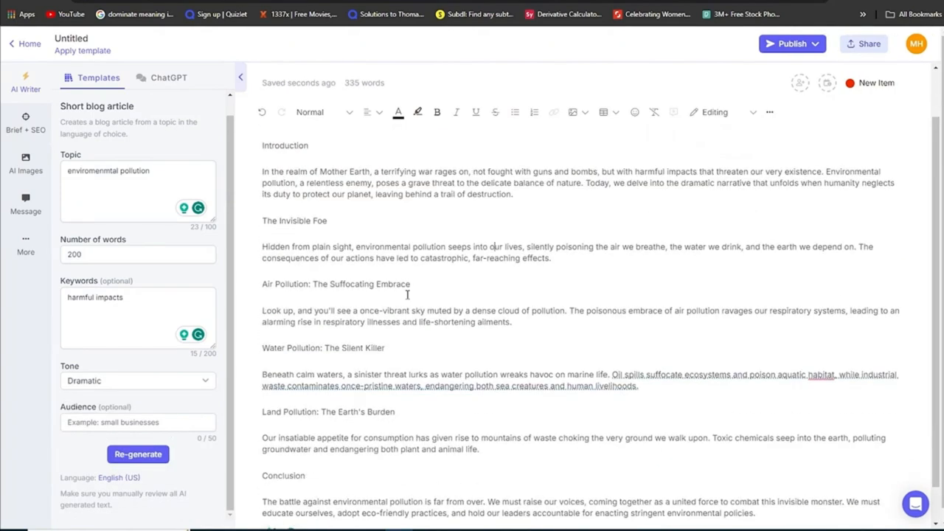
scroll(down, 3)
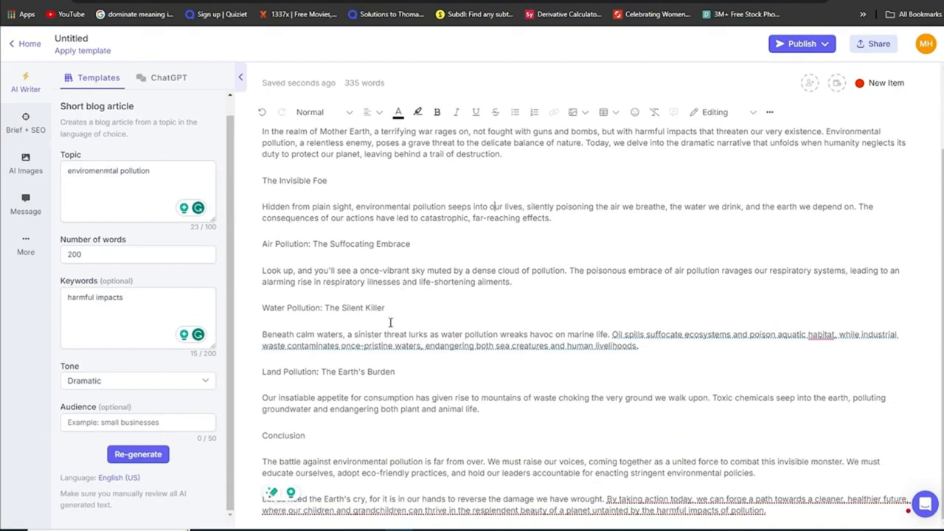
scroll(up, 3)
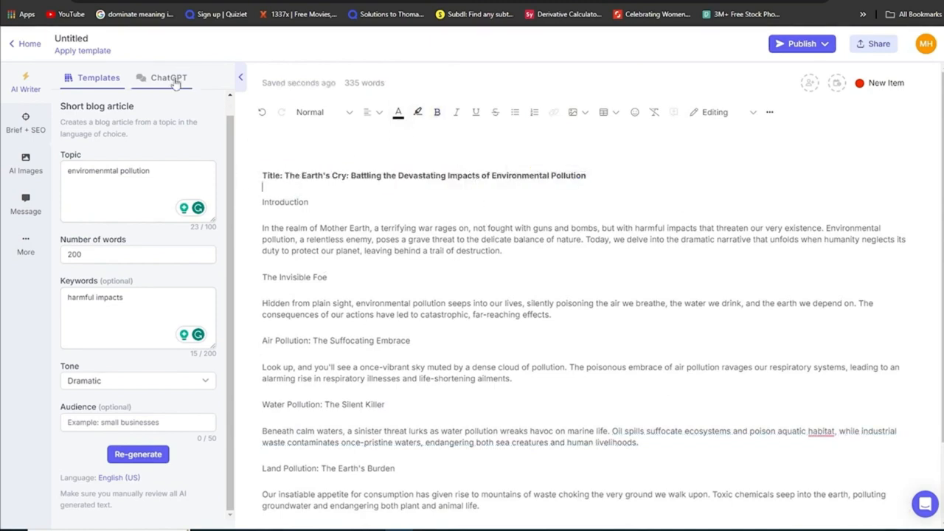
click(169, 77)
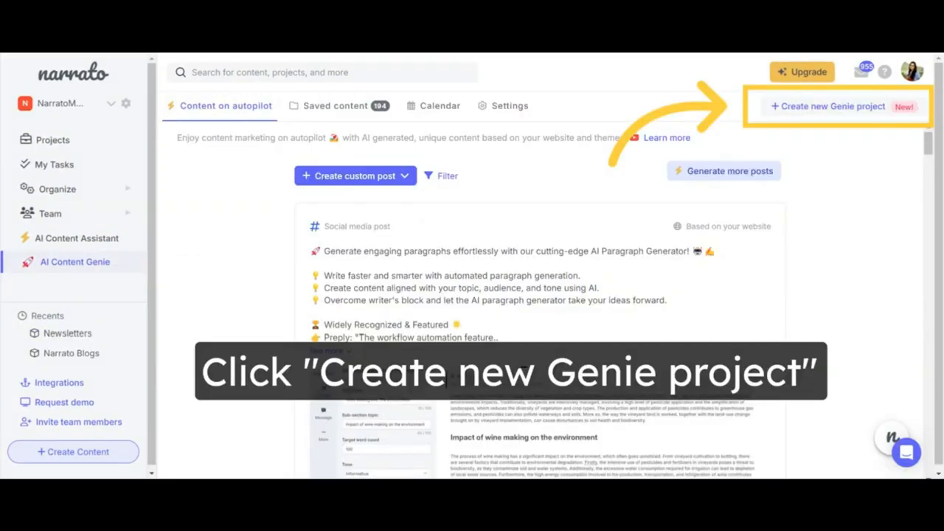
Create and launch the Godot Media Genie project with content marketing and freelance writer themes.
click(833, 106)
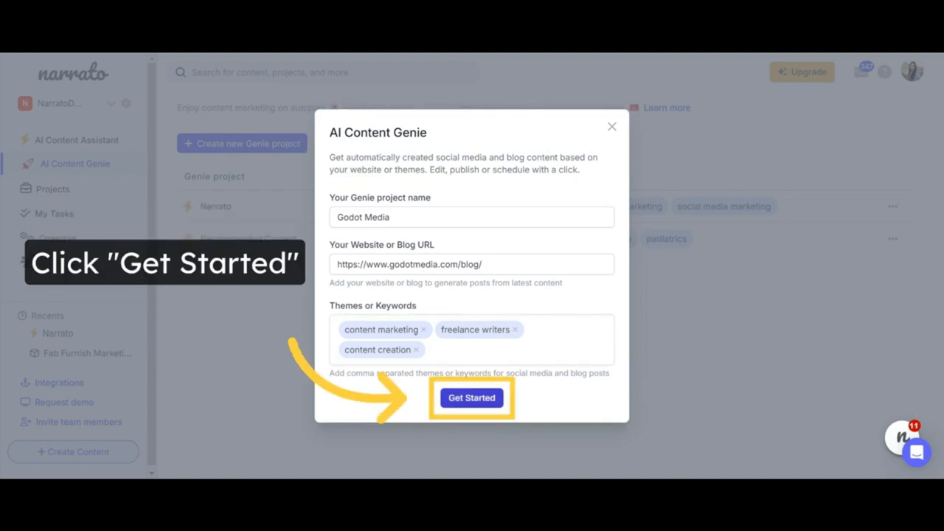
click(471, 397)
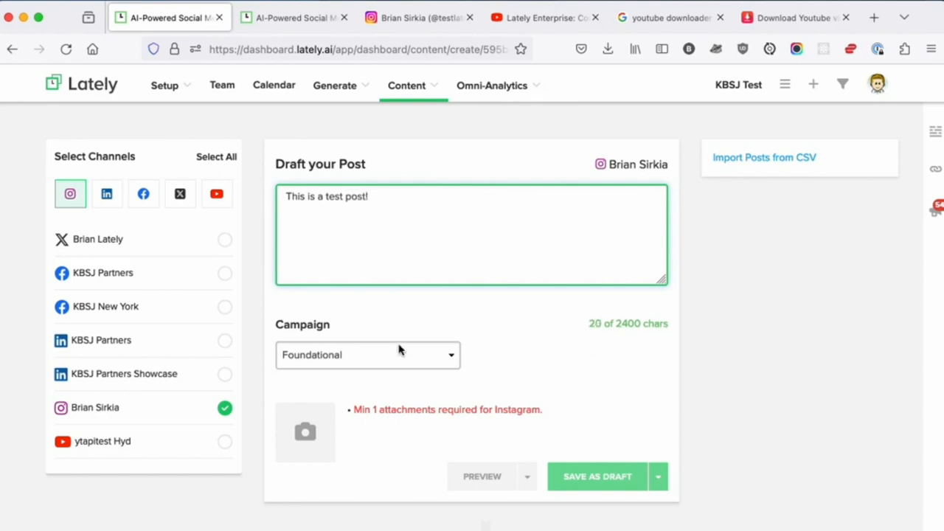
Attach the connecting social channels video from the Lately library and submit the Instagram post.
click(305, 432)
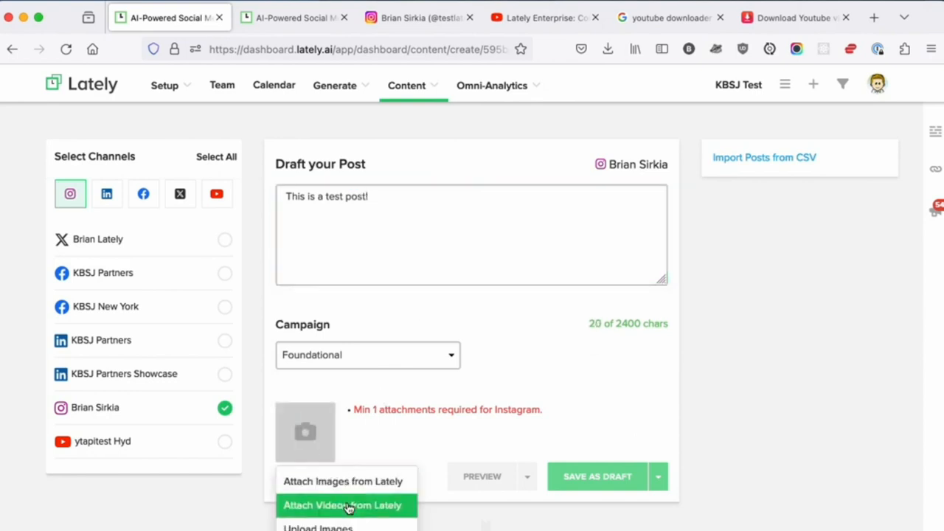
click(342, 505)
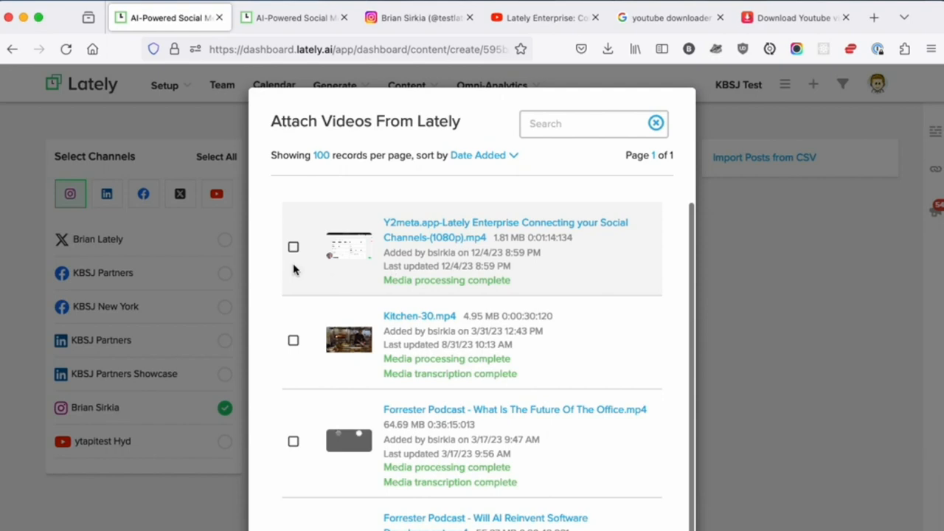
click(293, 246)
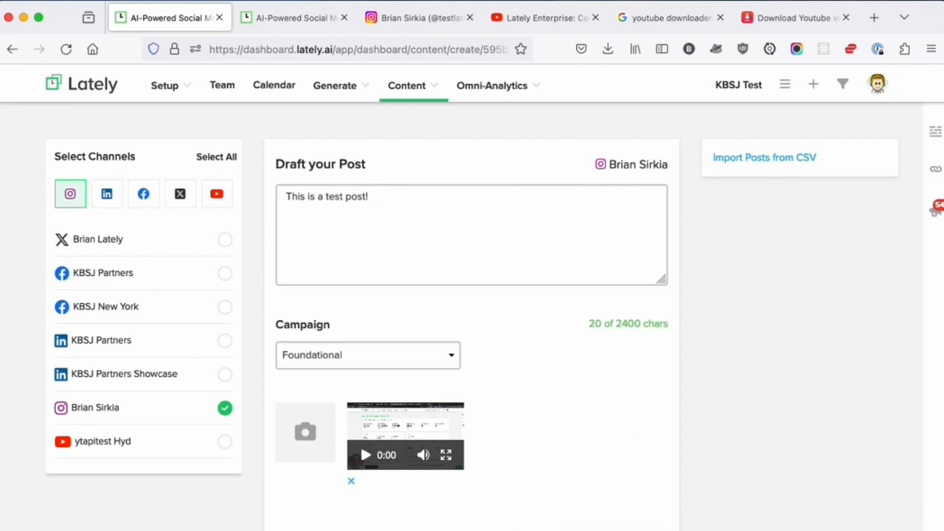
click(351, 481)
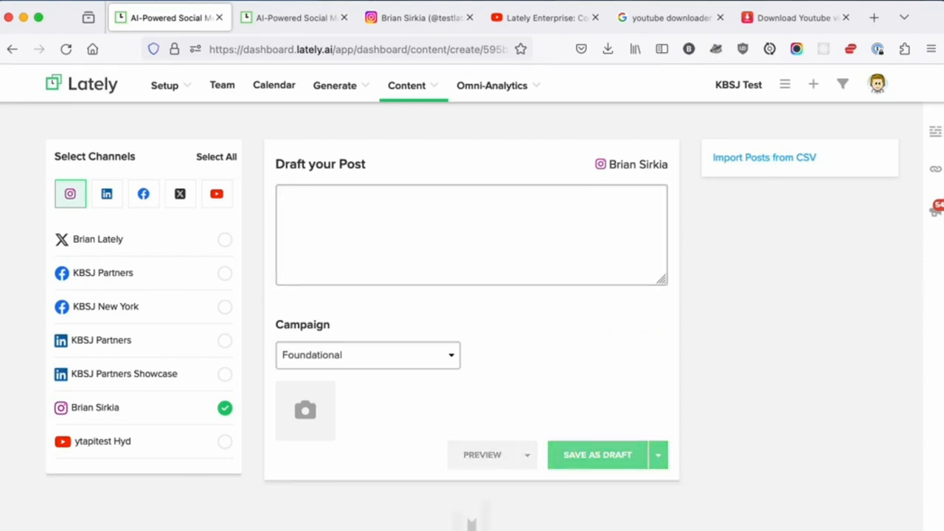
Switch to the Instagram profile and show its posted Reels.
click(419, 17)
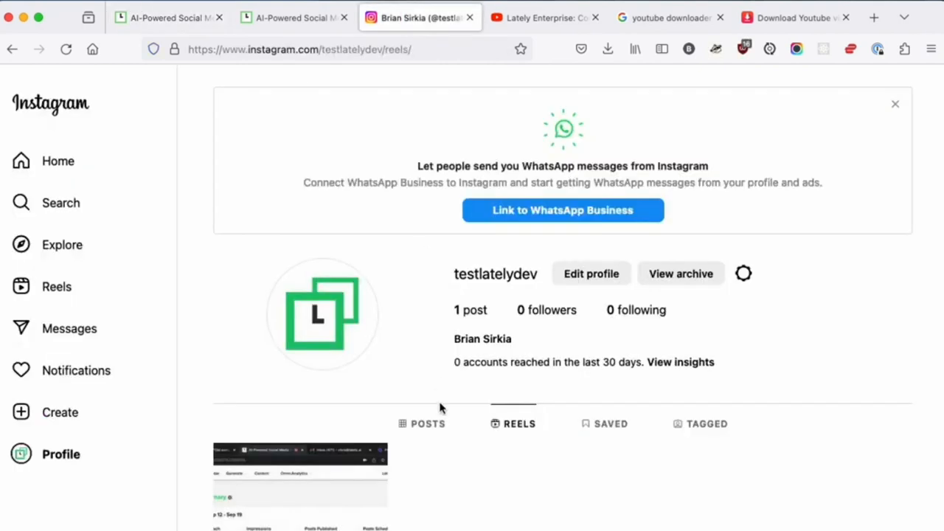
mouse_move(441, 409)
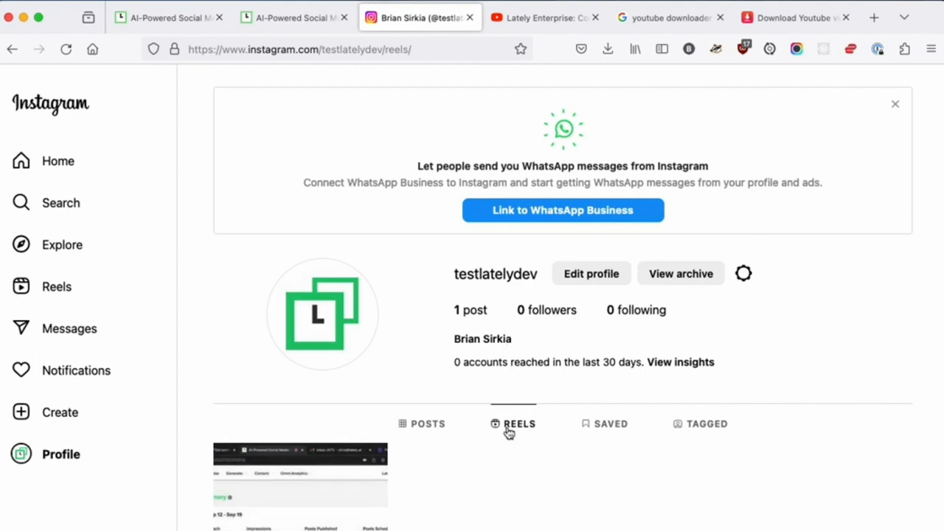
click(301, 479)
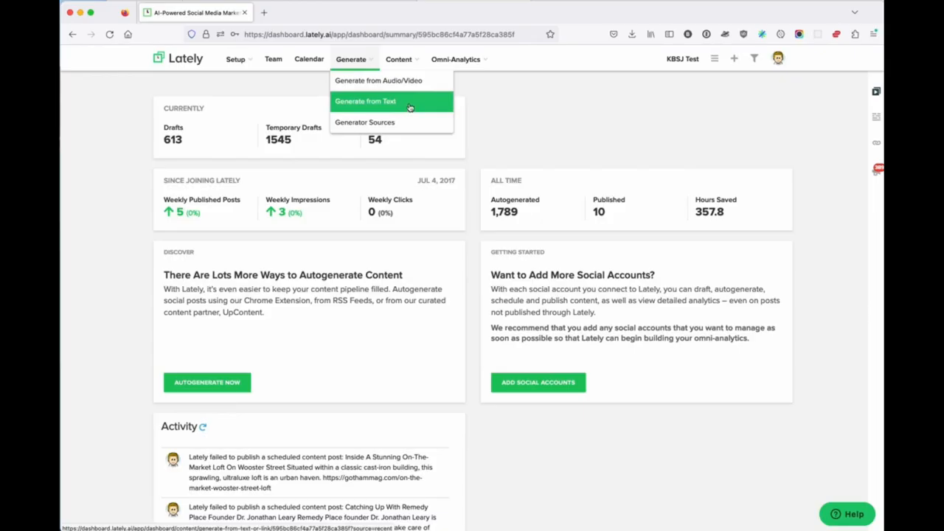
click(365, 101)
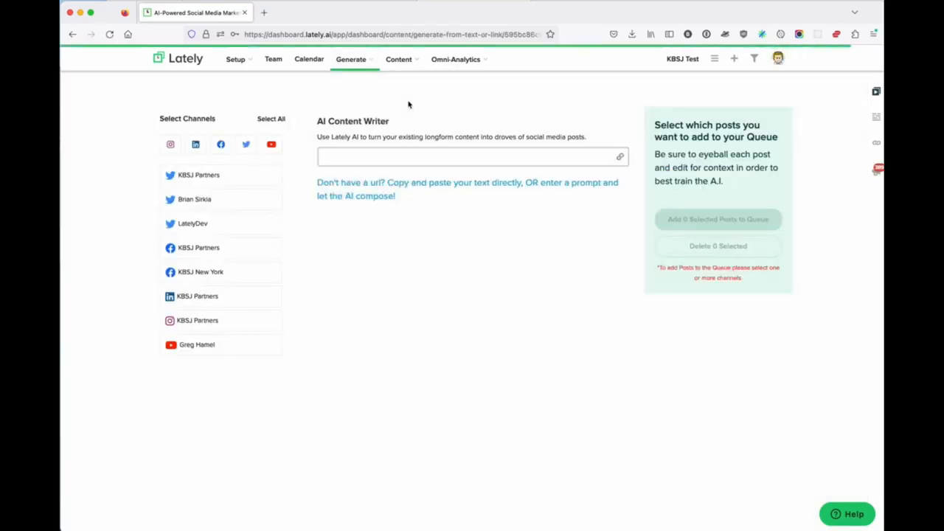
mouse_move(424, 190)
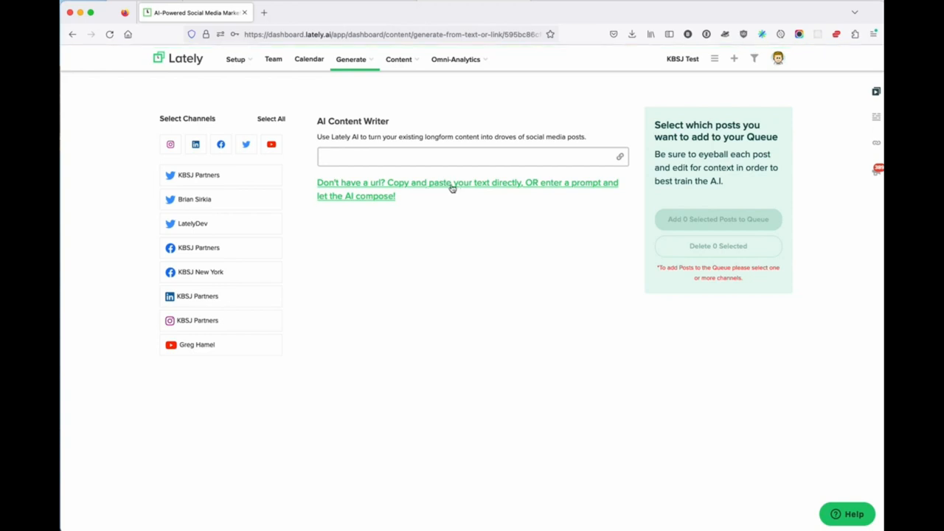
mouse_move(387, 184)
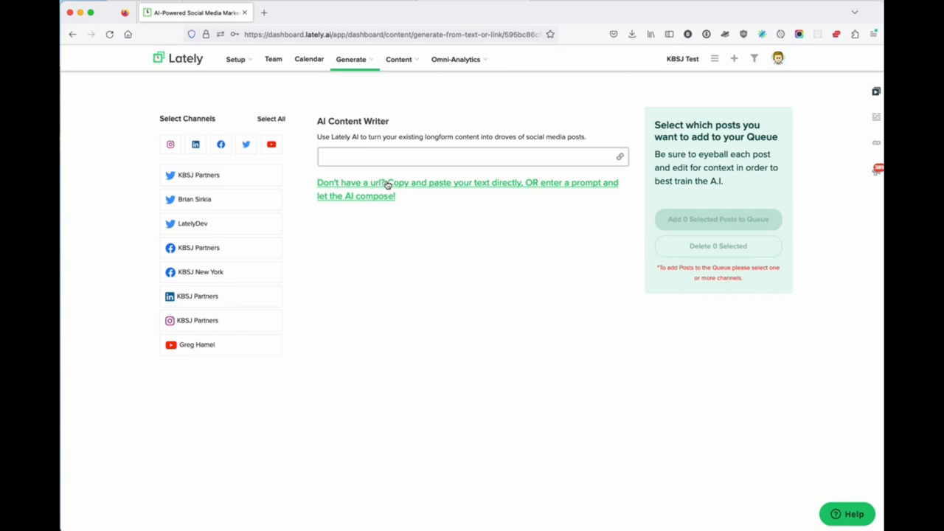
click(467, 189)
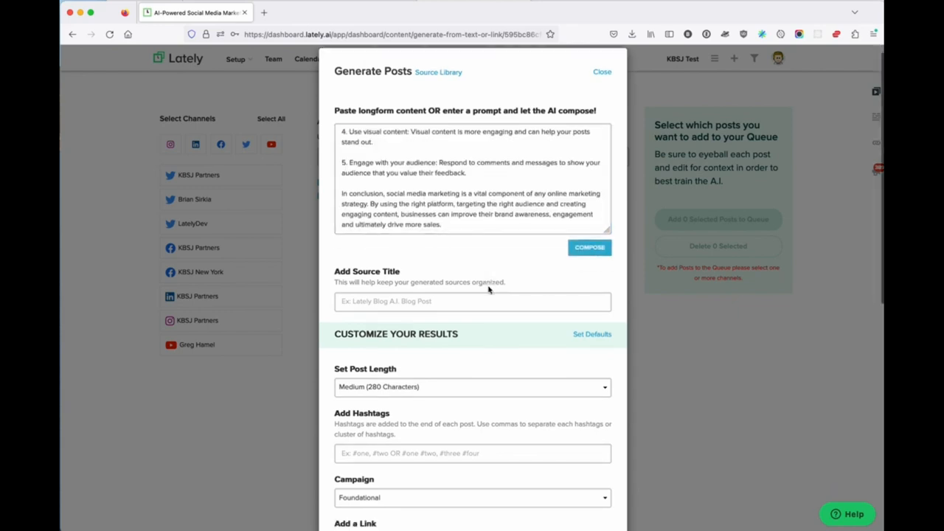
scroll(down, 3)
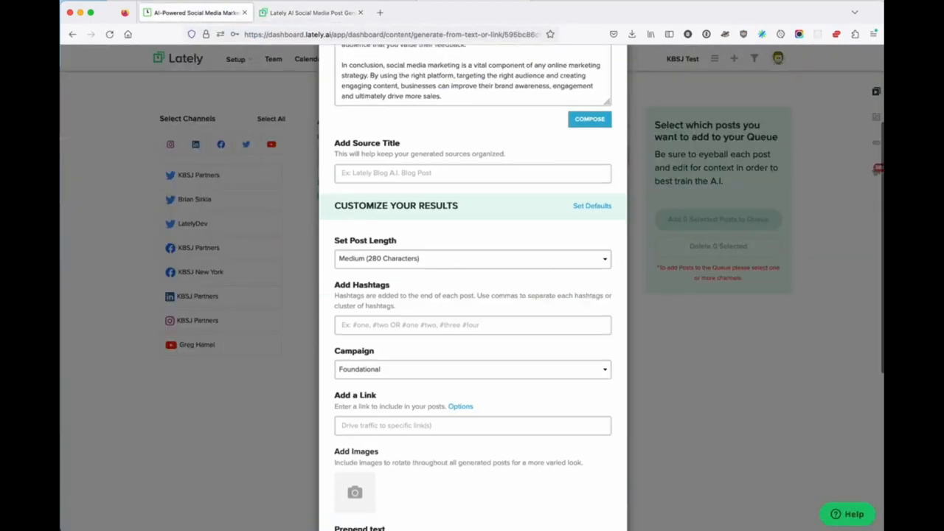
text(https://www.lately.ai/)
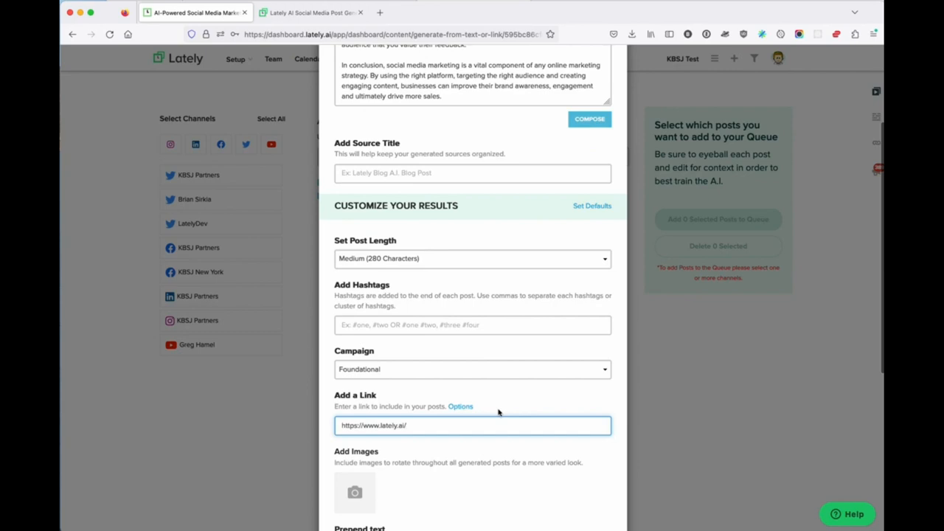
scroll(down, 3)
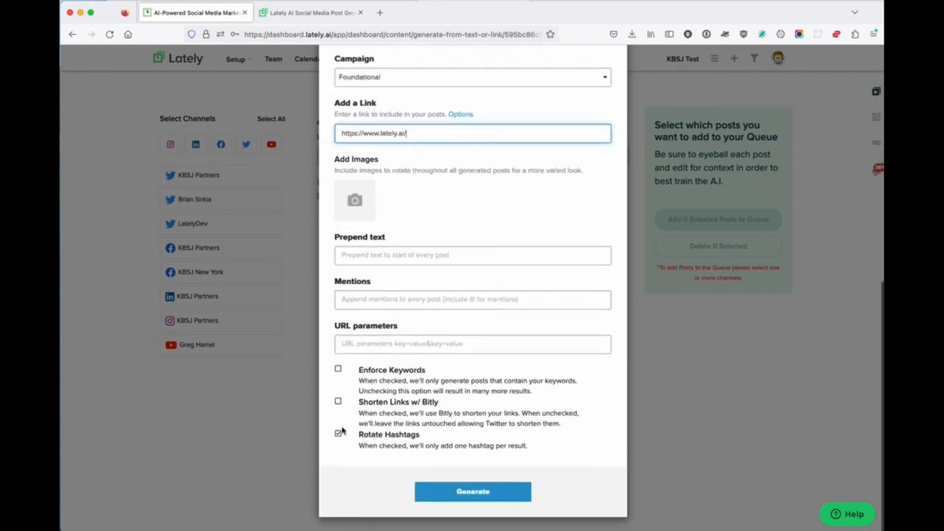
click(337, 401)
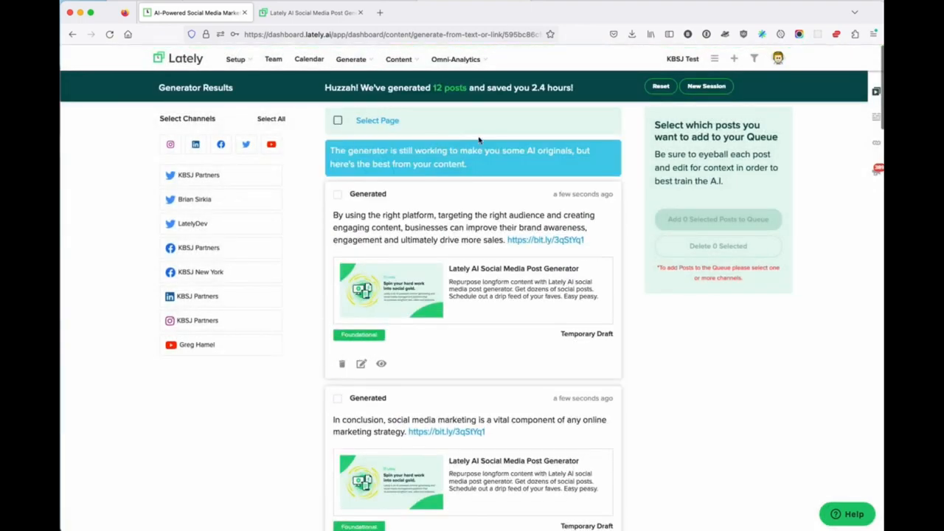
mouse_move(321, 382)
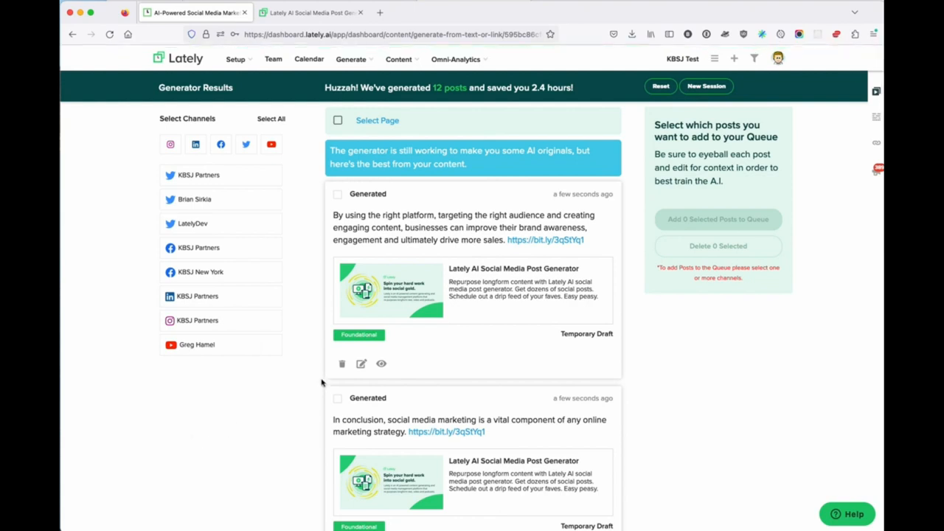
mouse_move(447, 332)
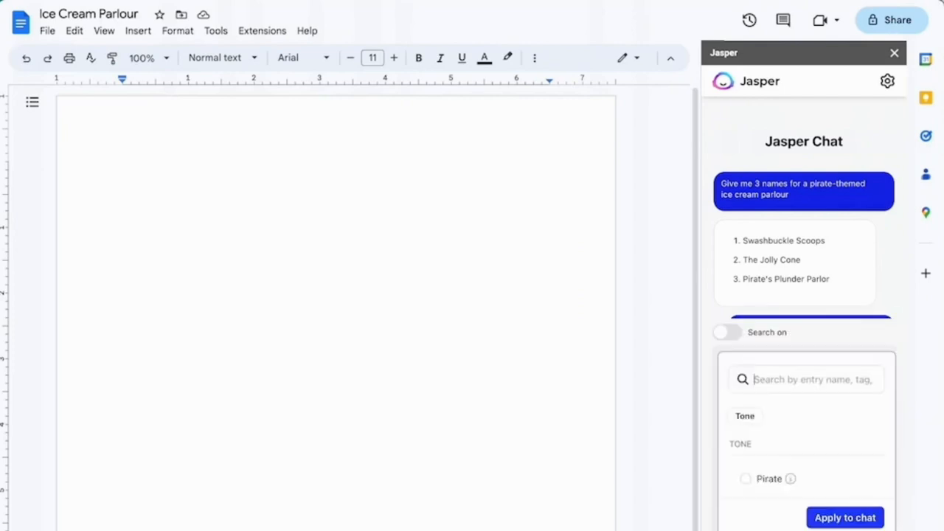
Apply the Pirate tone to Jasper Chat and review the pirate-voiced Facebook opening post.
click(745, 478)
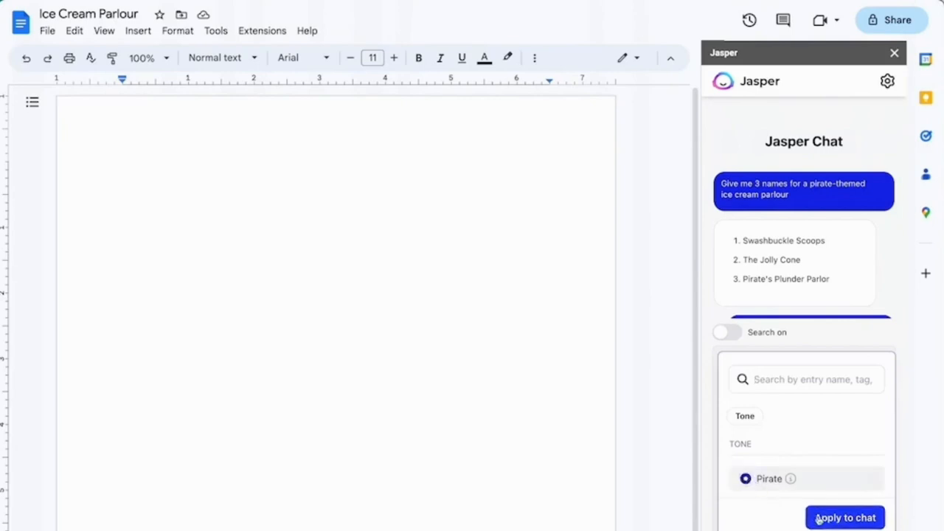
click(845, 517)
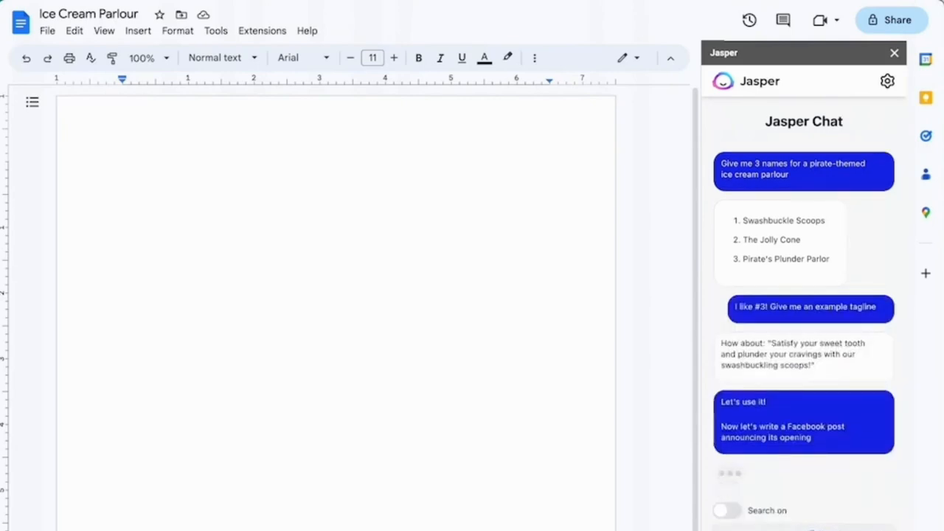
scroll(down, 3)
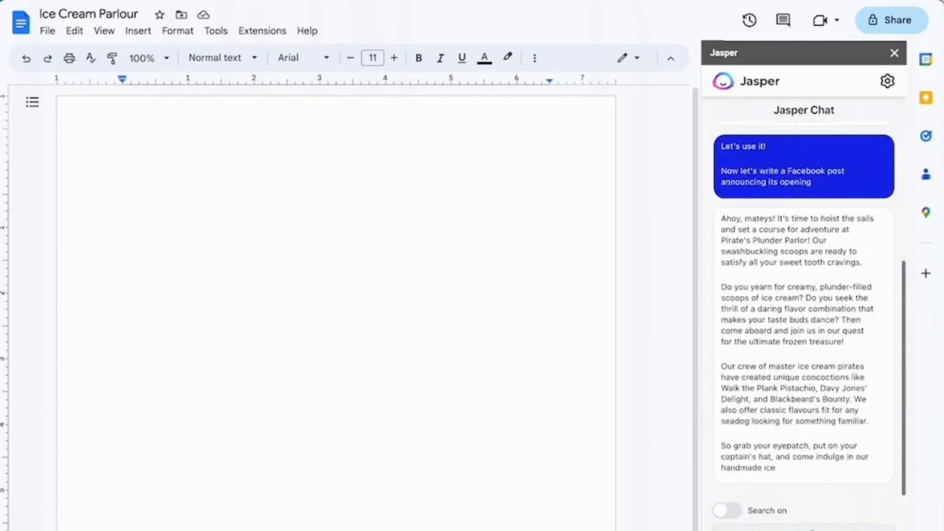
scroll(down, 3)
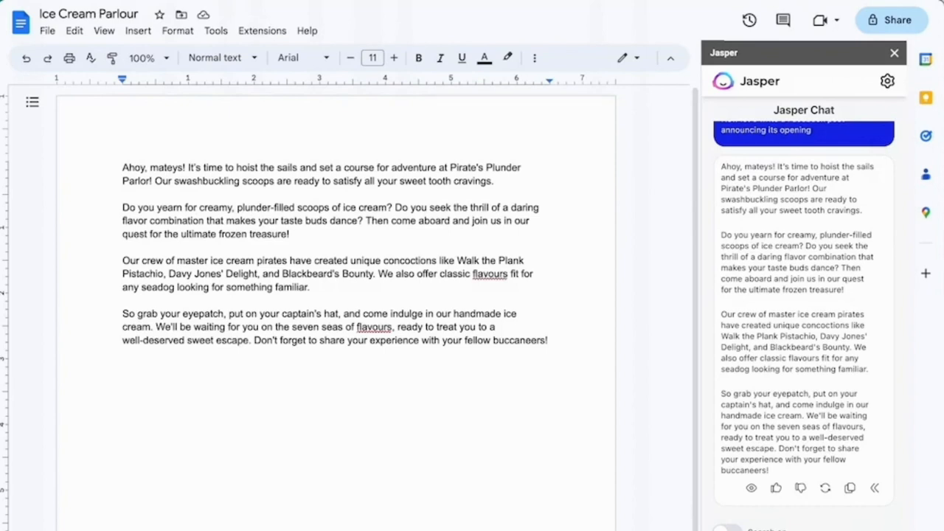
Scroll through Jasper Chat's pirate hashtag suggestions for ending the parlour's Facebook post.
scroll(down, 3)
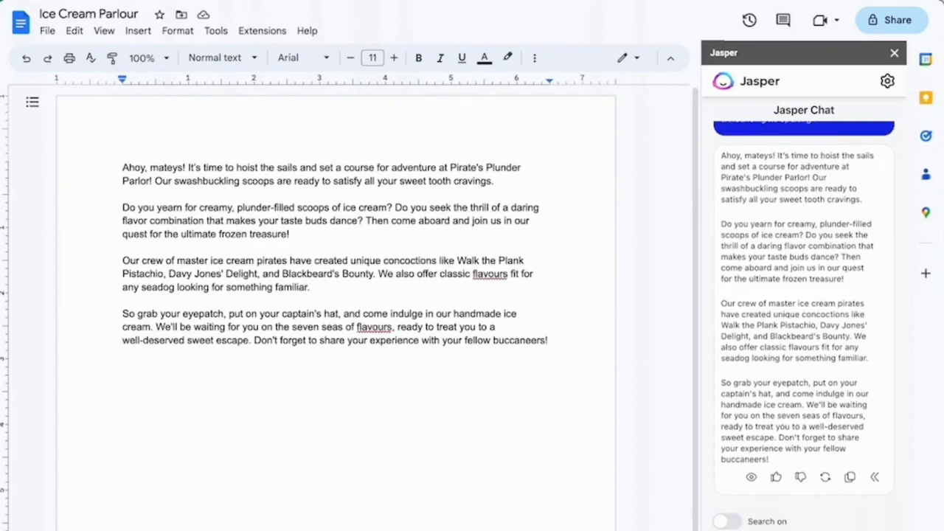
scroll(down, 3)
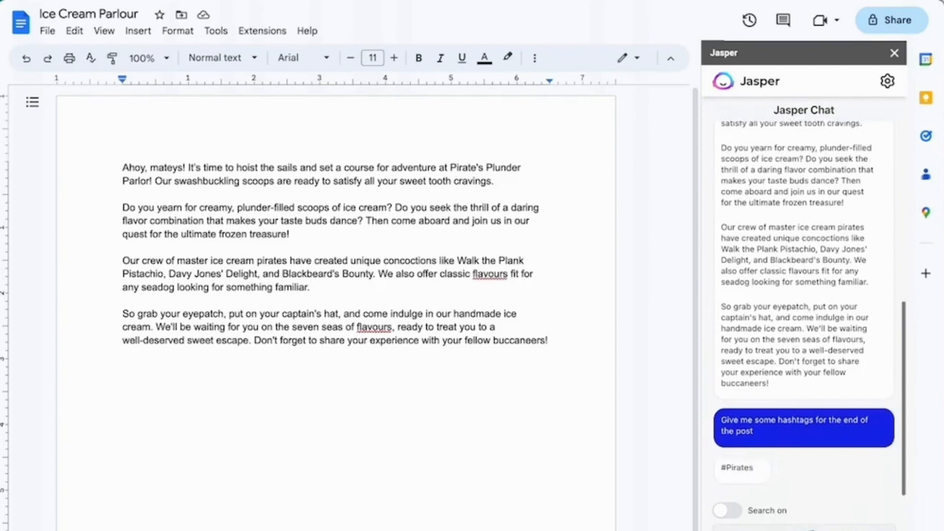
scroll(down, 3)
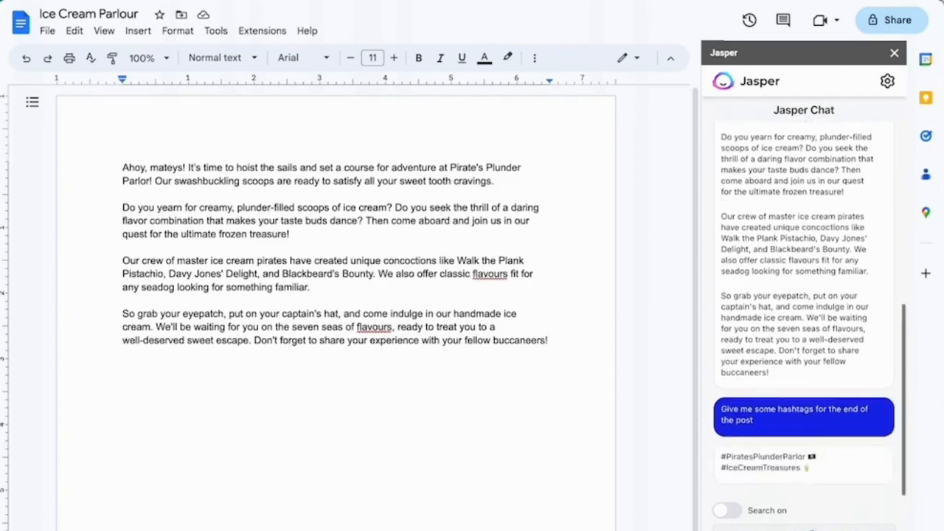
scroll(down, 3)
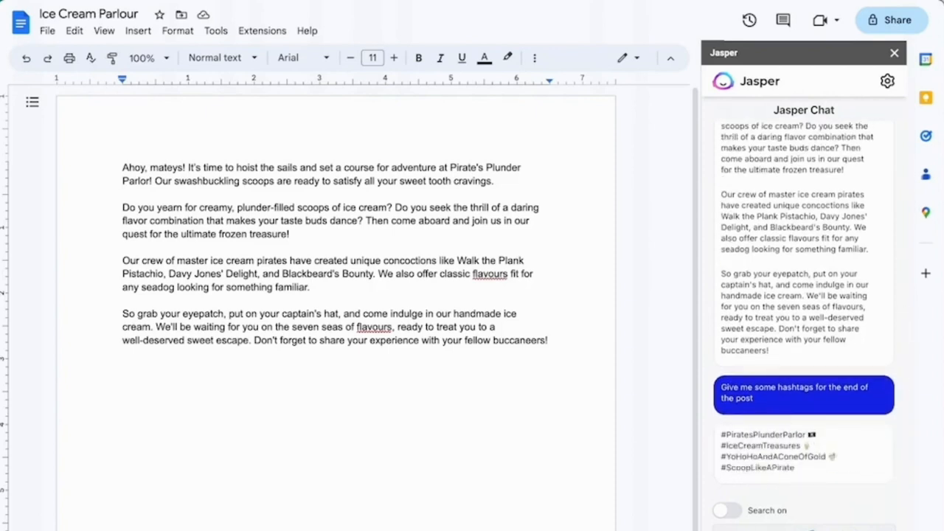
scroll(down, 3)
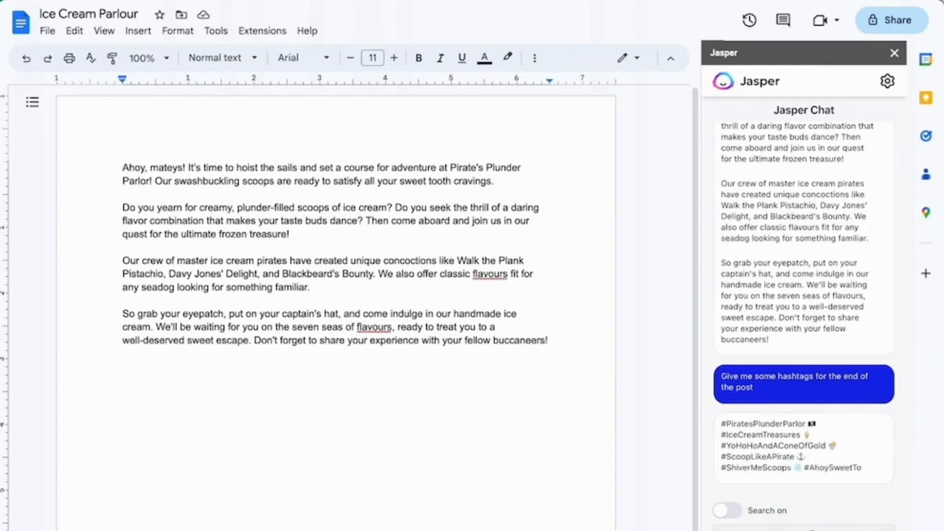
scroll(down, 3)
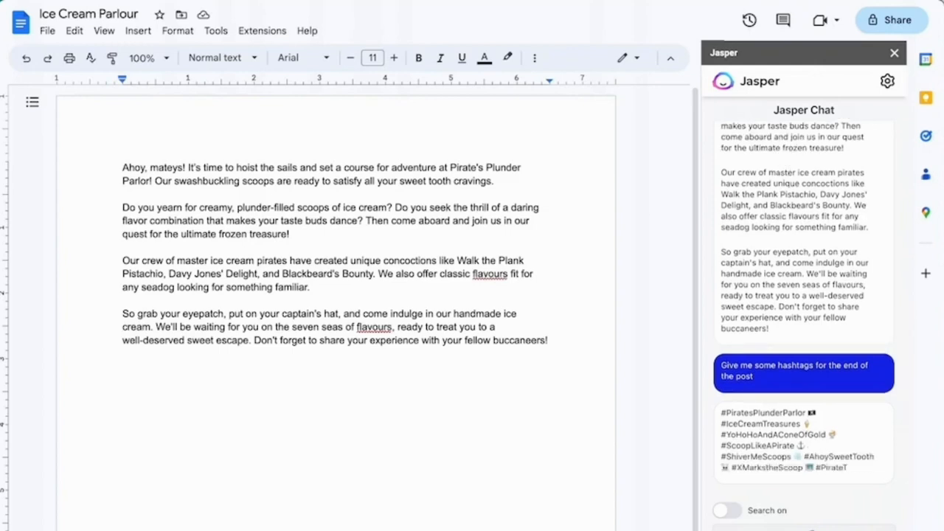
scroll(down, 3)
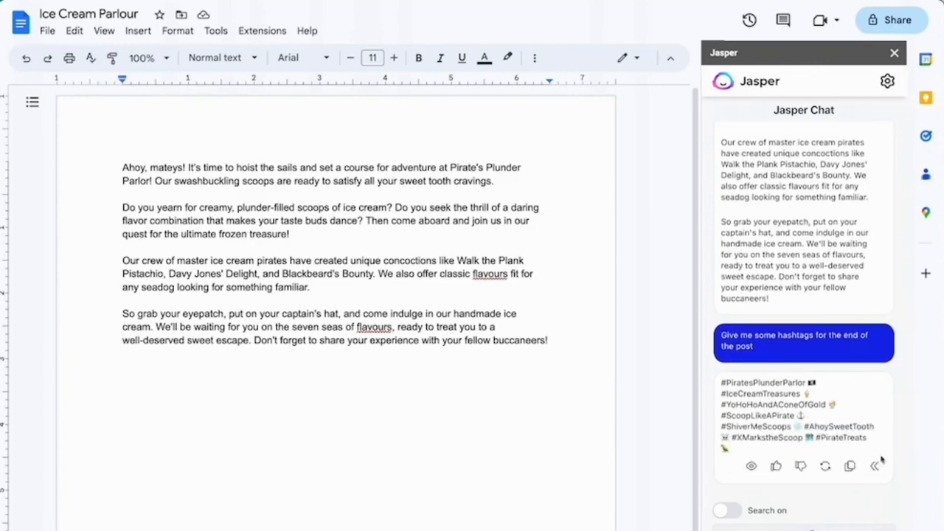
click(875, 466)
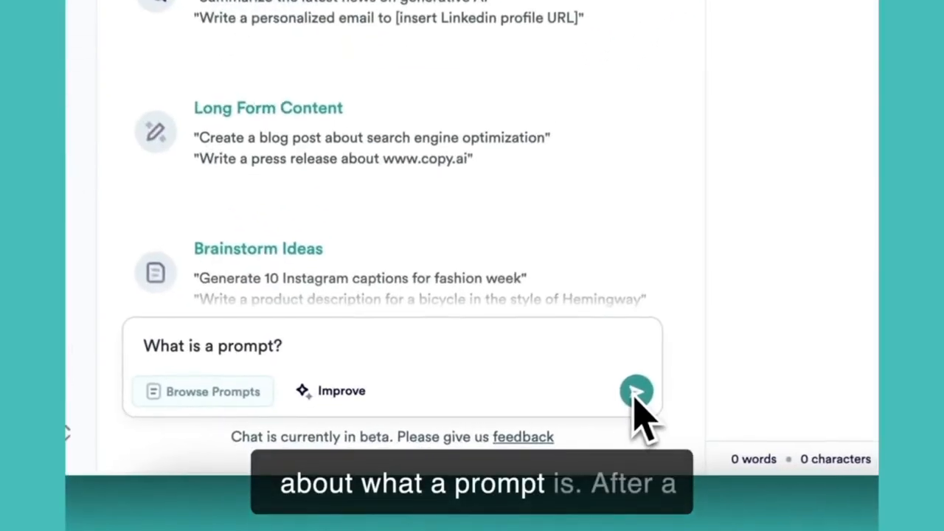
Send 'What is a prompt?' in Copy.ai Chat and refine it to ask 'for AI?'.
click(636, 391)
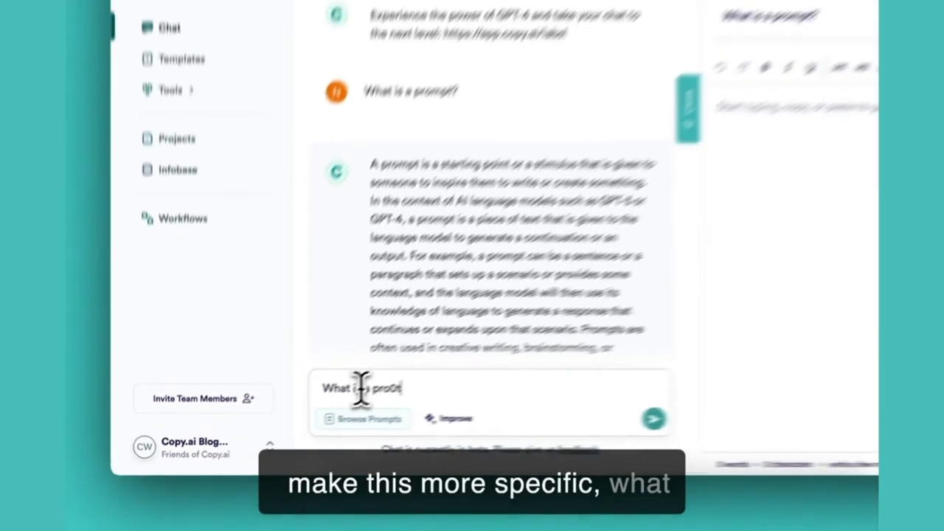
text(for AI?)
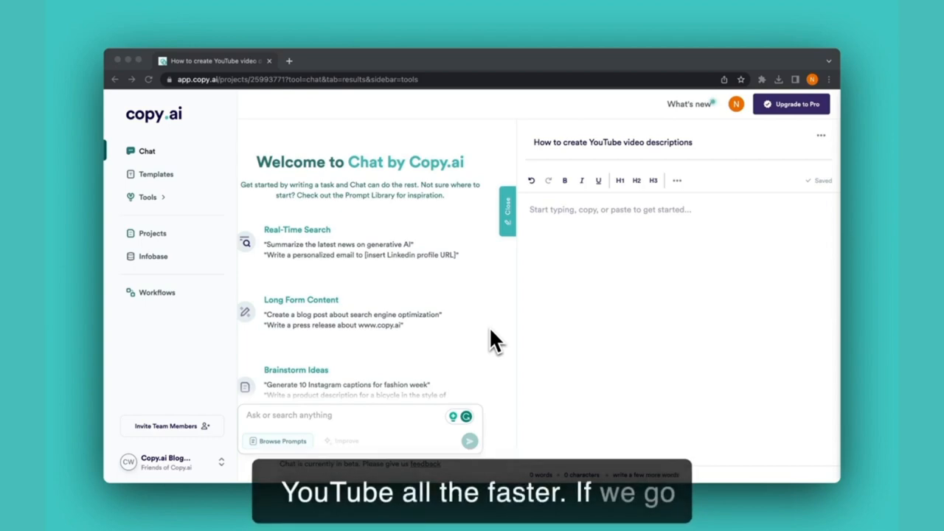
Load the Youtube Video Description prompt with audience 'sales and marketing teams' and topic 'AI'.
click(278, 440)
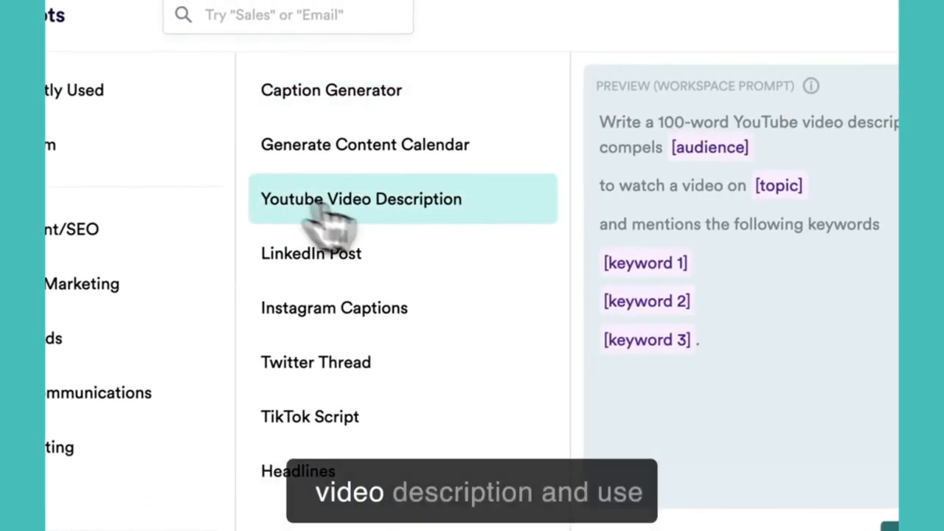
click(361, 198)
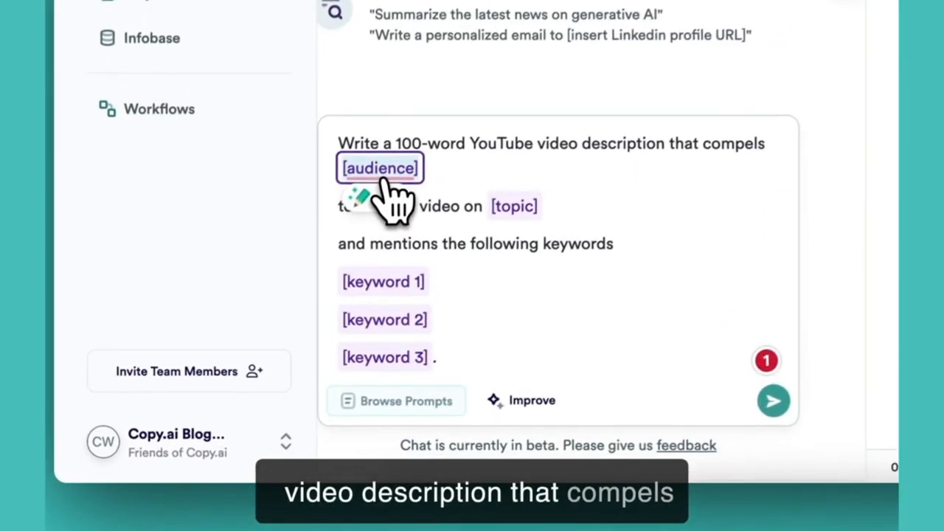
text(sales and marke)
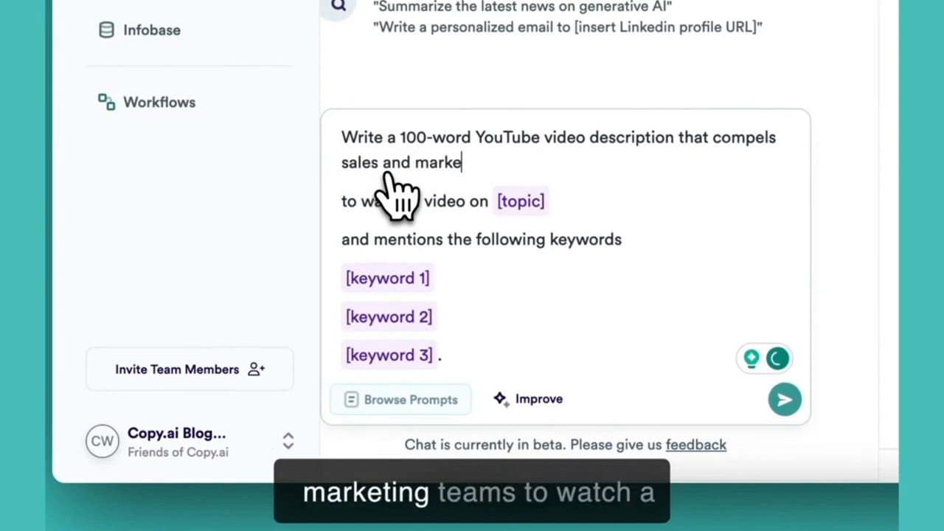
text(ting teams)
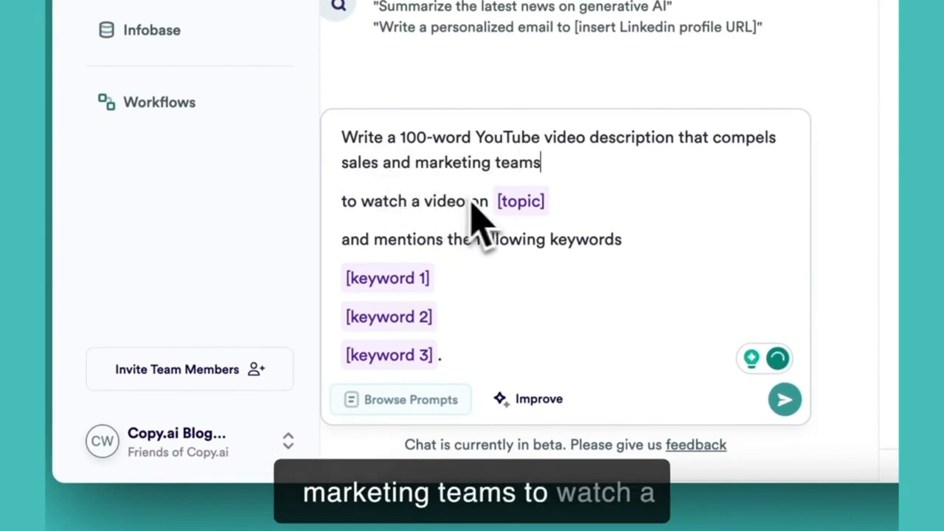
text(AI)
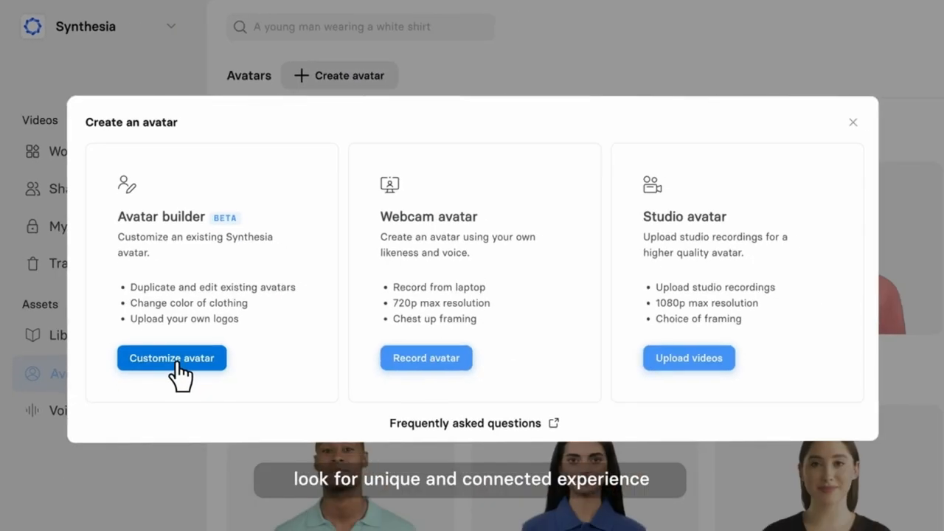
Recolour Rory's overshirt from orange to the blue High Energy colour and apply it.
click(171, 357)
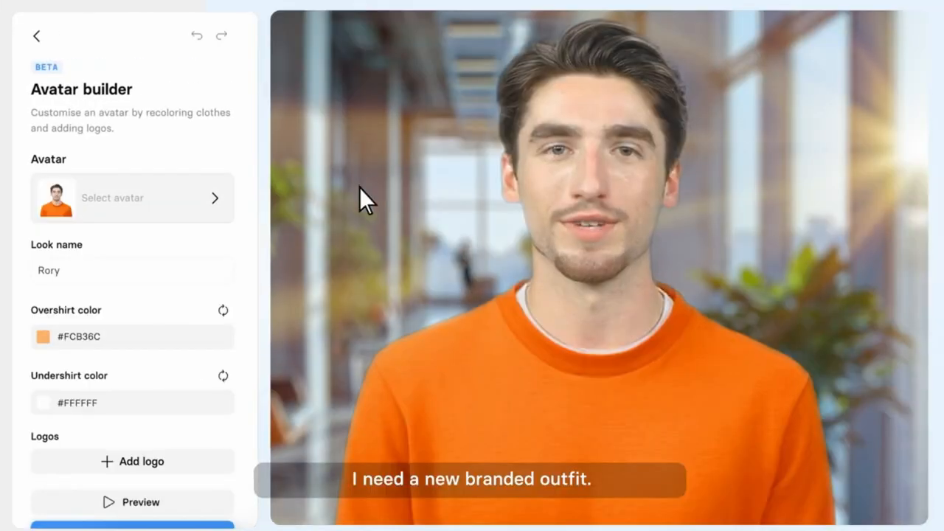
click(43, 336)
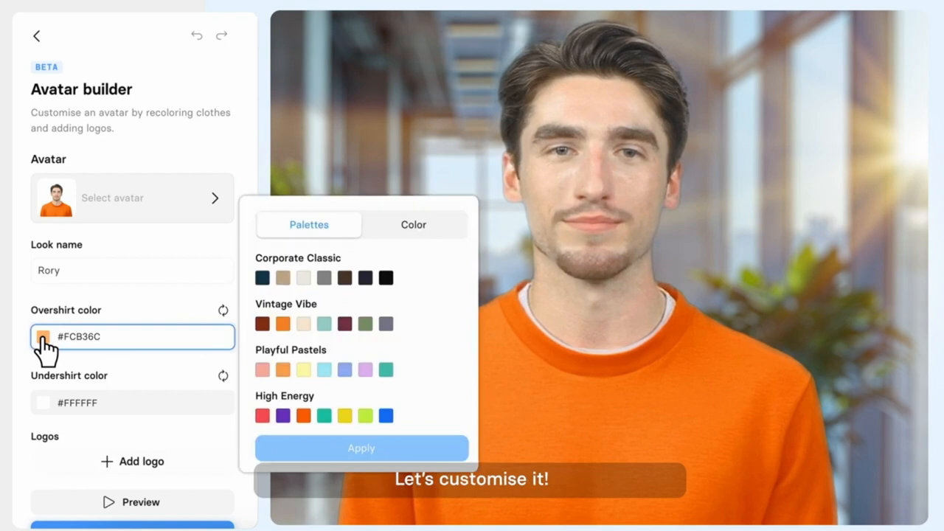
click(386, 416)
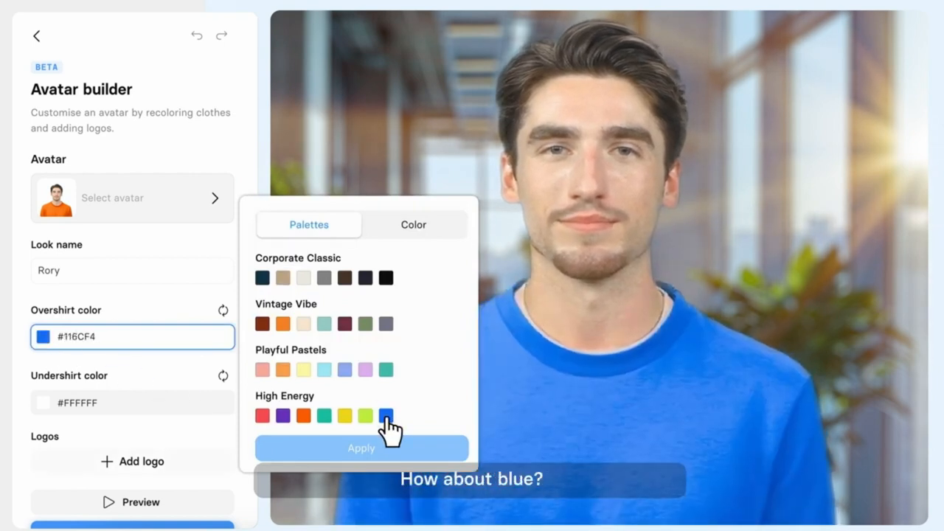
click(303, 277)
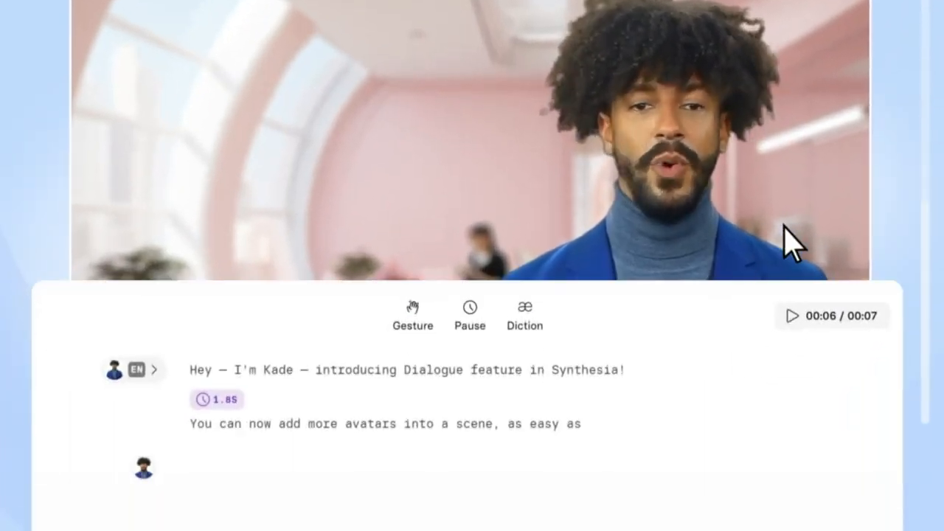
Choose Agnes from the speaker dropdown to join Kade in the scene.
click(133, 467)
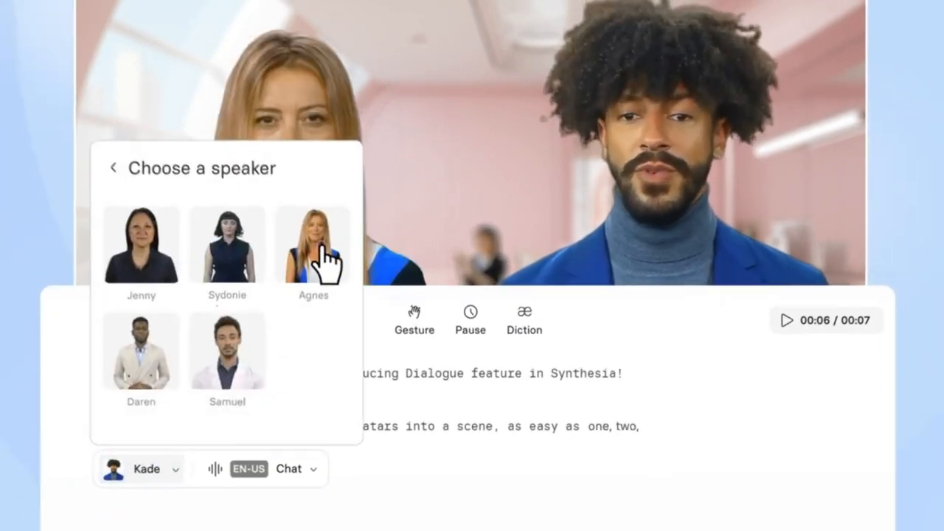
click(312, 247)
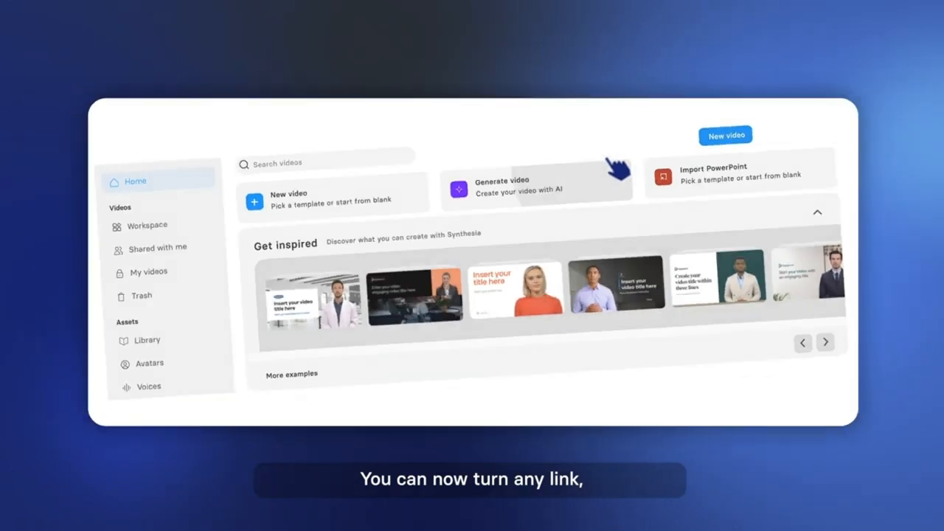
Start Generate video from Home with Document chosen as the source.
click(537, 185)
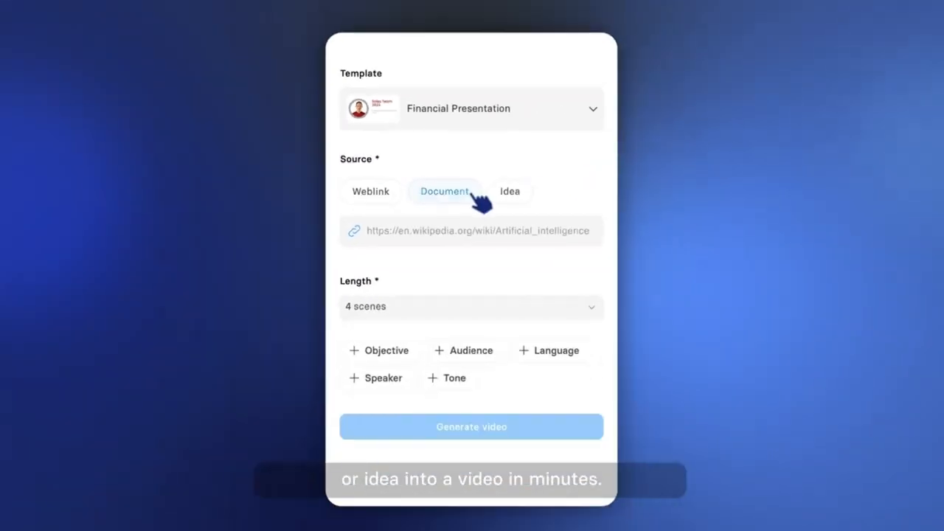
click(444, 191)
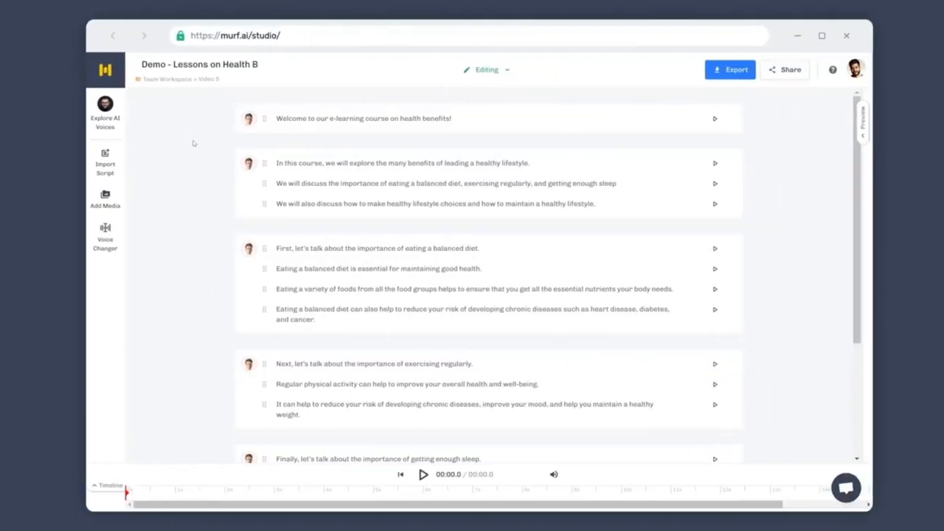
Open the voice list for the welcome line's Nate (M) voice and scroll through it.
click(364, 118)
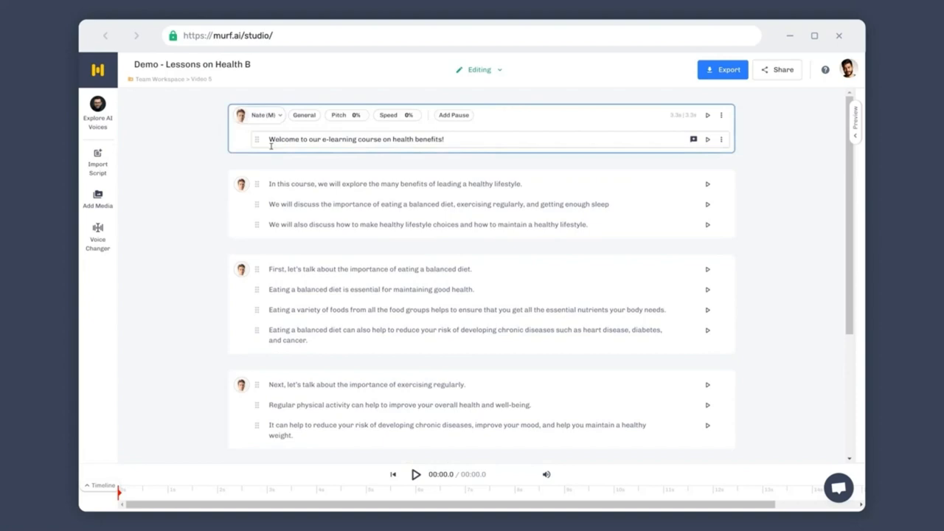
click(260, 115)
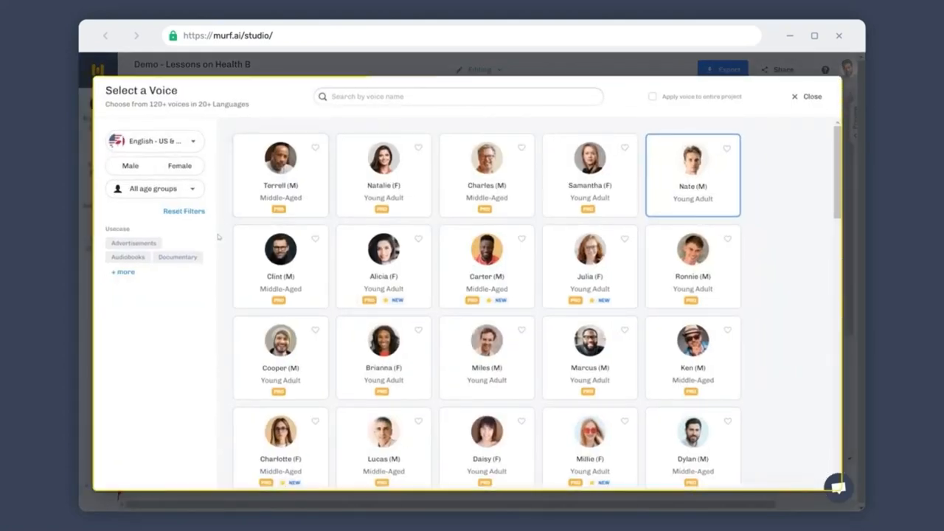
scroll(down, 3)
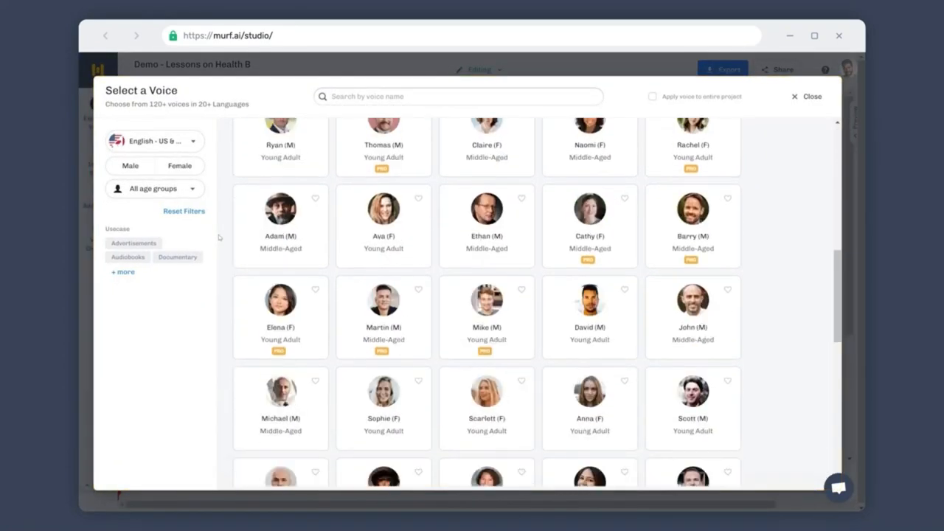
scroll(down, 3)
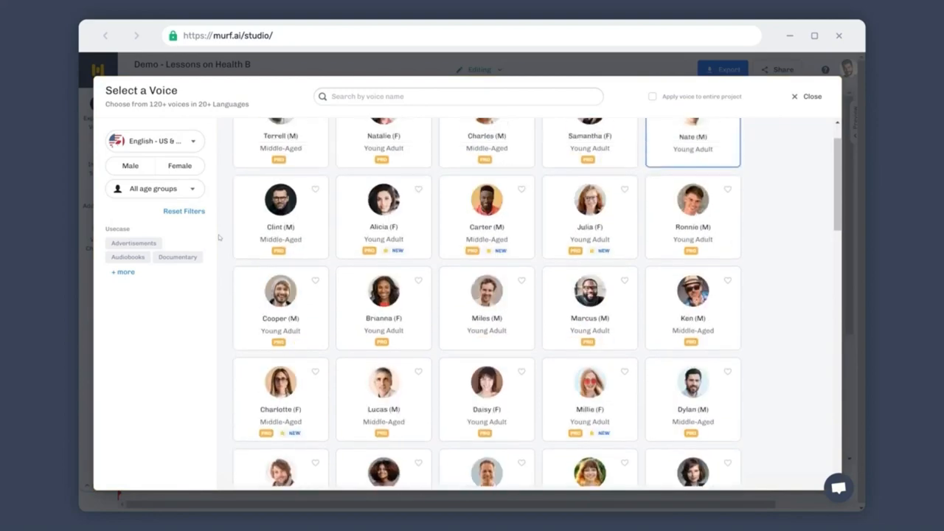
scroll(up, 3)
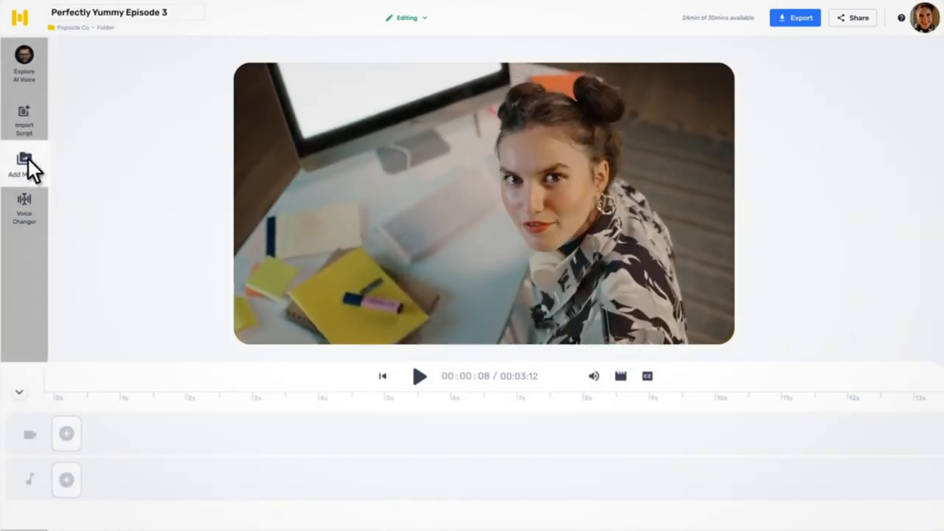
Choose Add Media in the studio sidebar of Perfectly Yummy Episode 3.
click(419, 376)
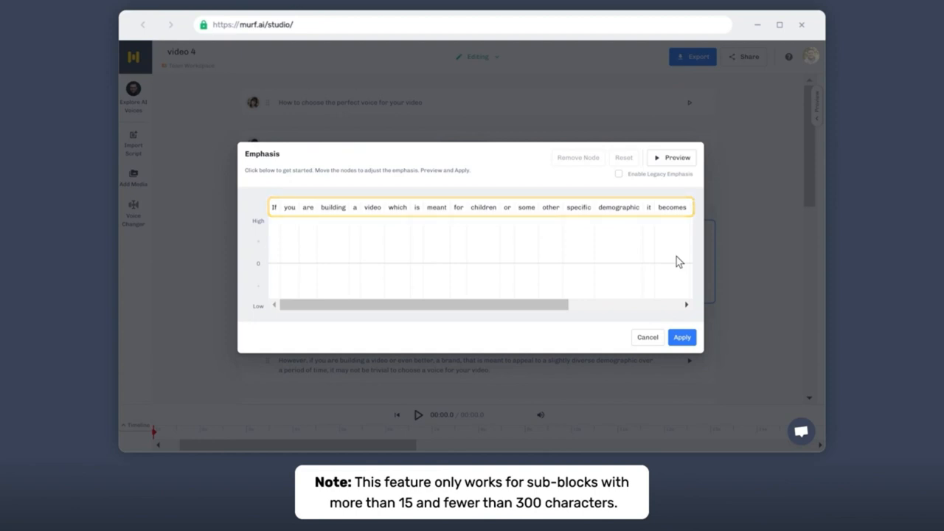
Place and apply emphasis nodes, then choose Create Custom pronunciation for 'video'.
click(636, 295)
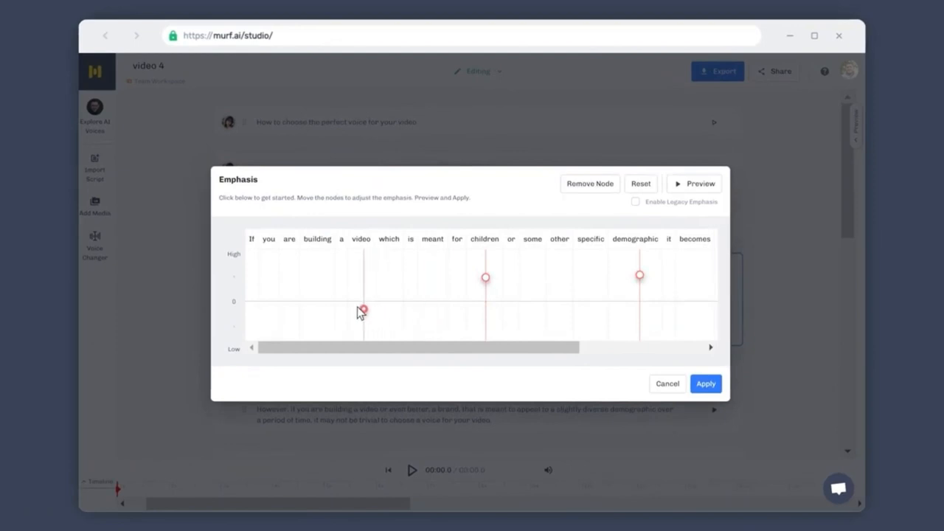
click(362, 309)
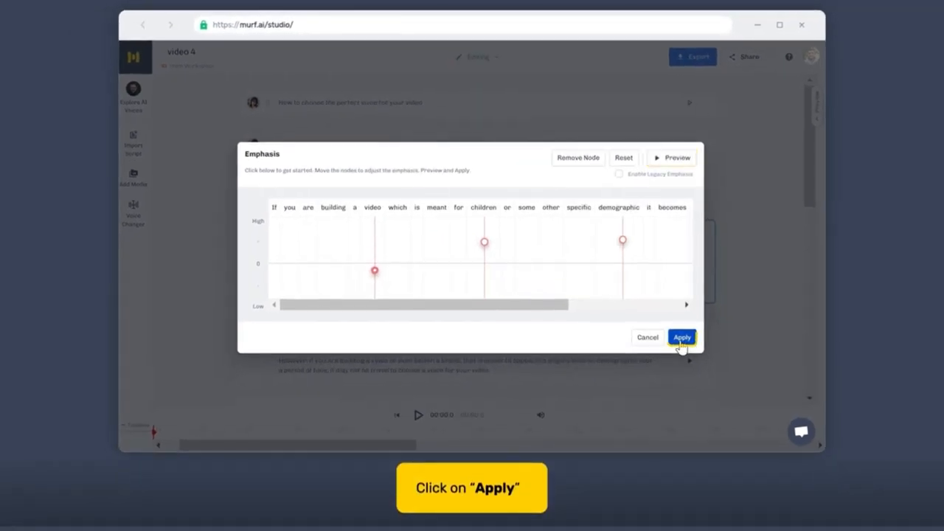
click(681, 337)
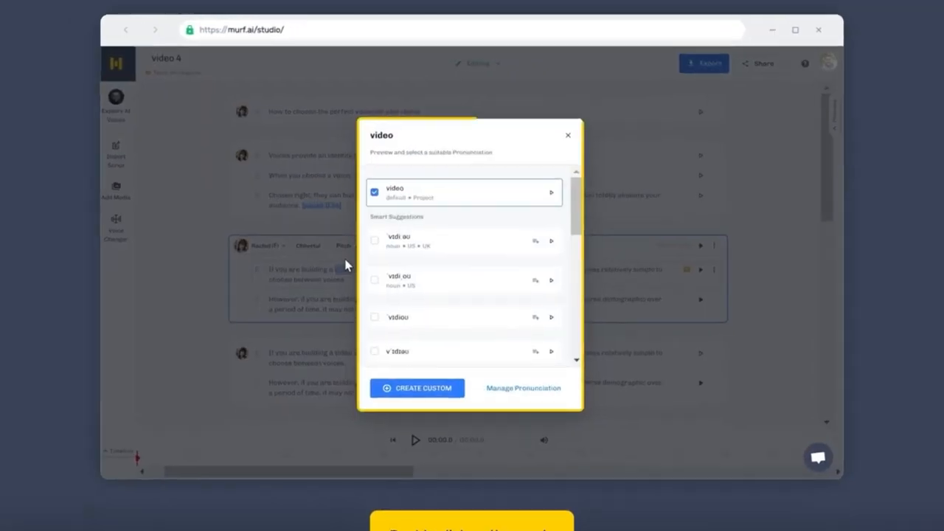
scroll(down, 3)
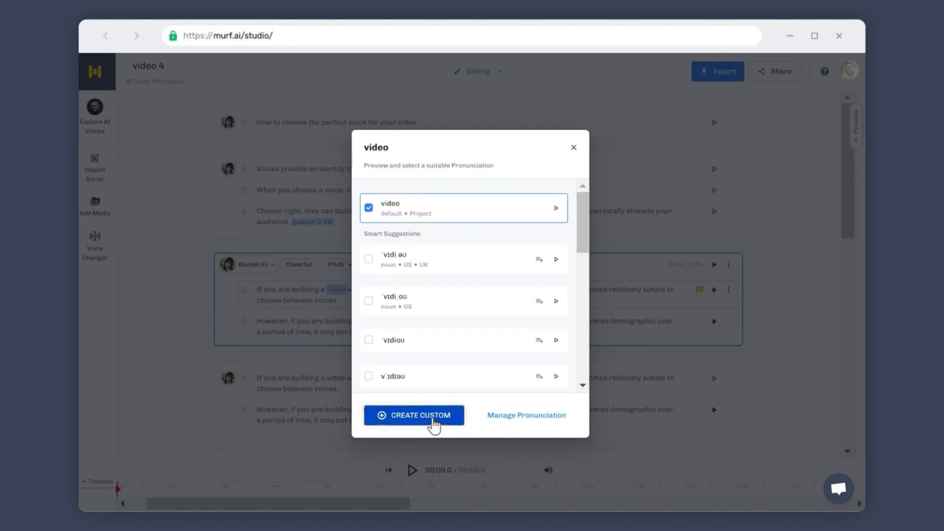
click(413, 414)
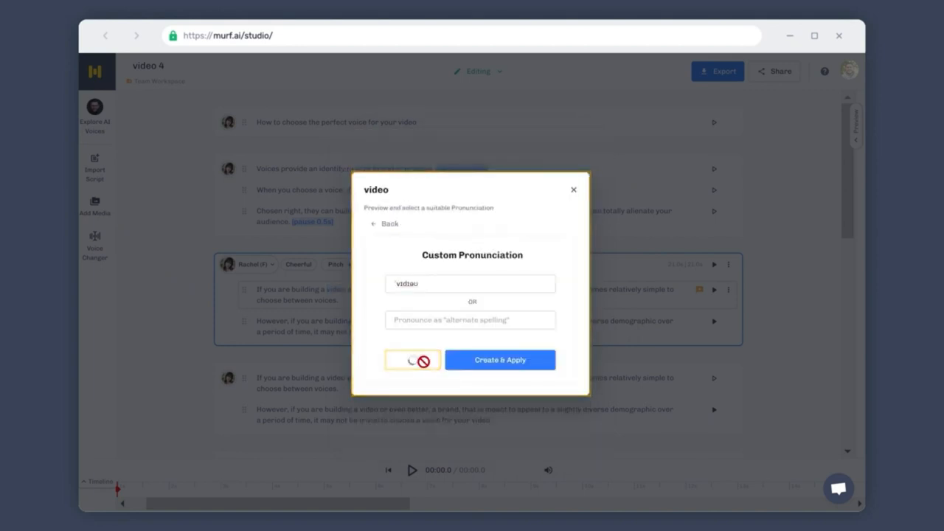